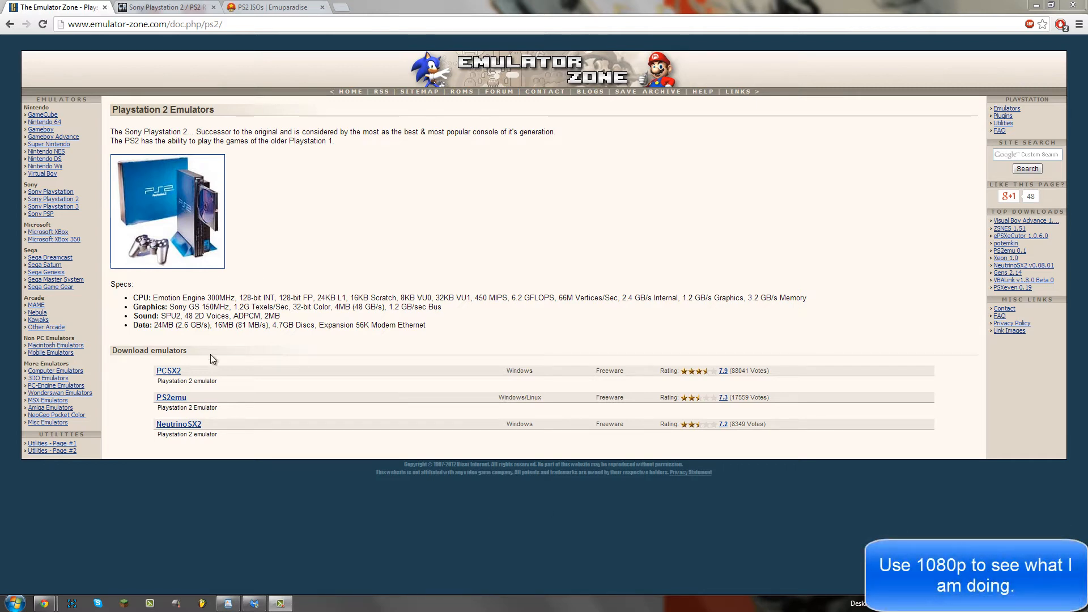
mouse_move(168, 375)
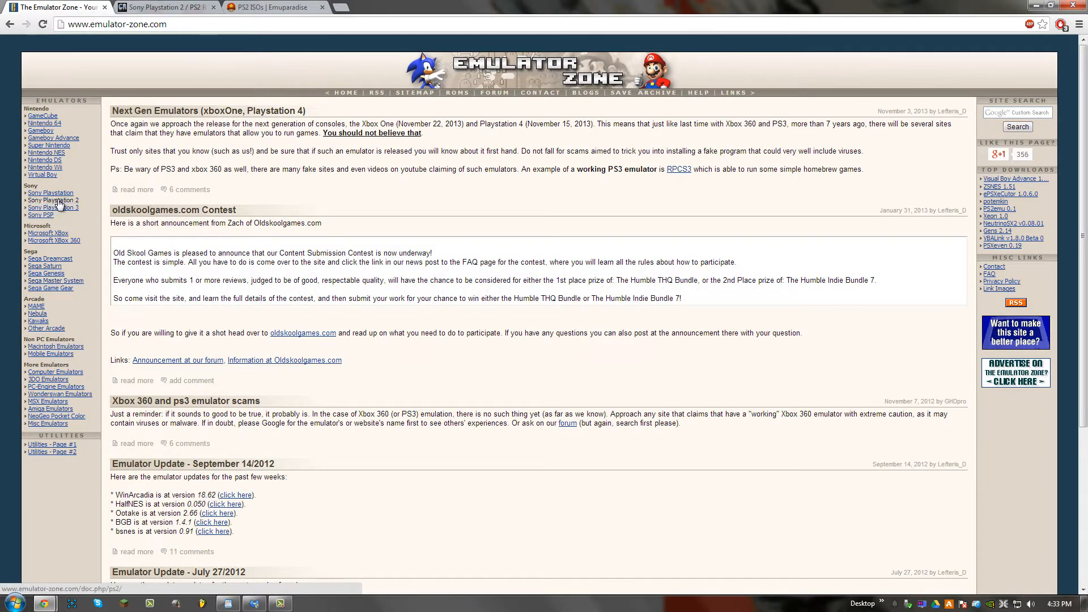
Download the PCSX2 1.0 archive from Emulator Zone's PlayStation 2 emulators page
left_click(50, 199)
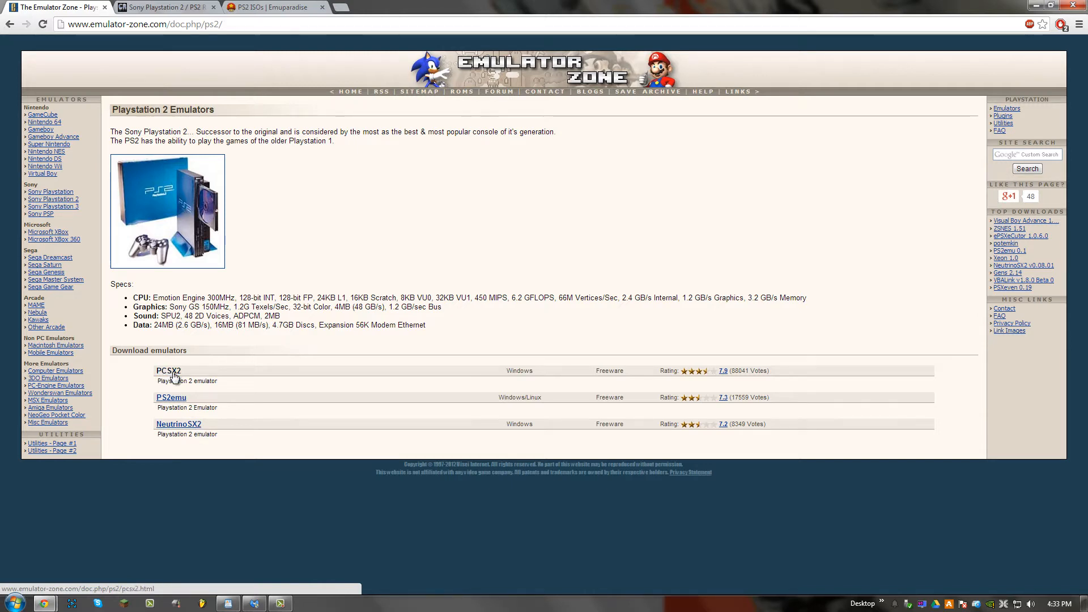
left_click(169, 369)
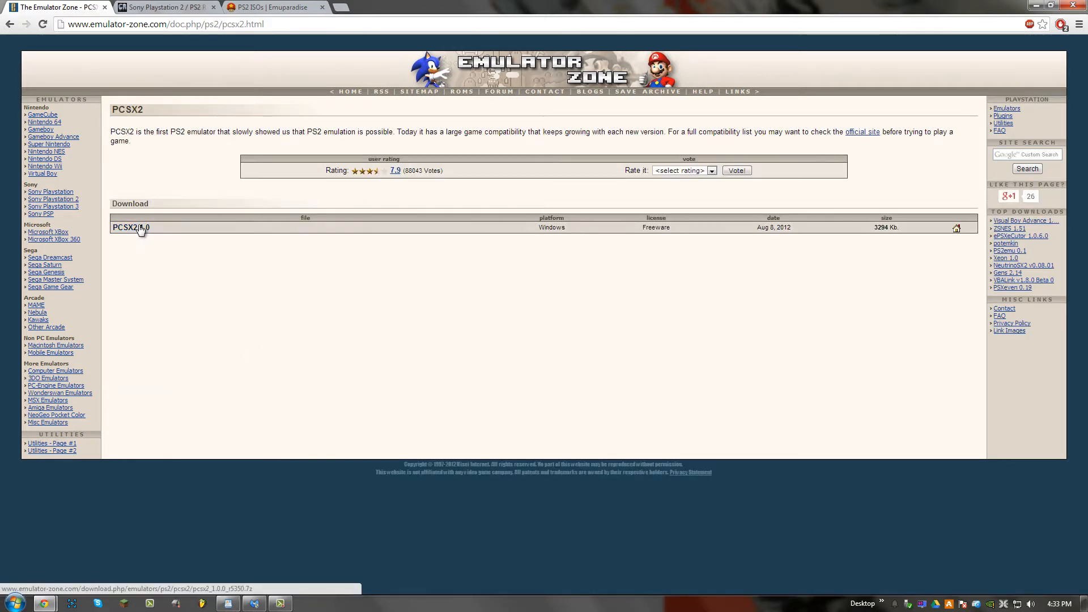
left_click(130, 227)
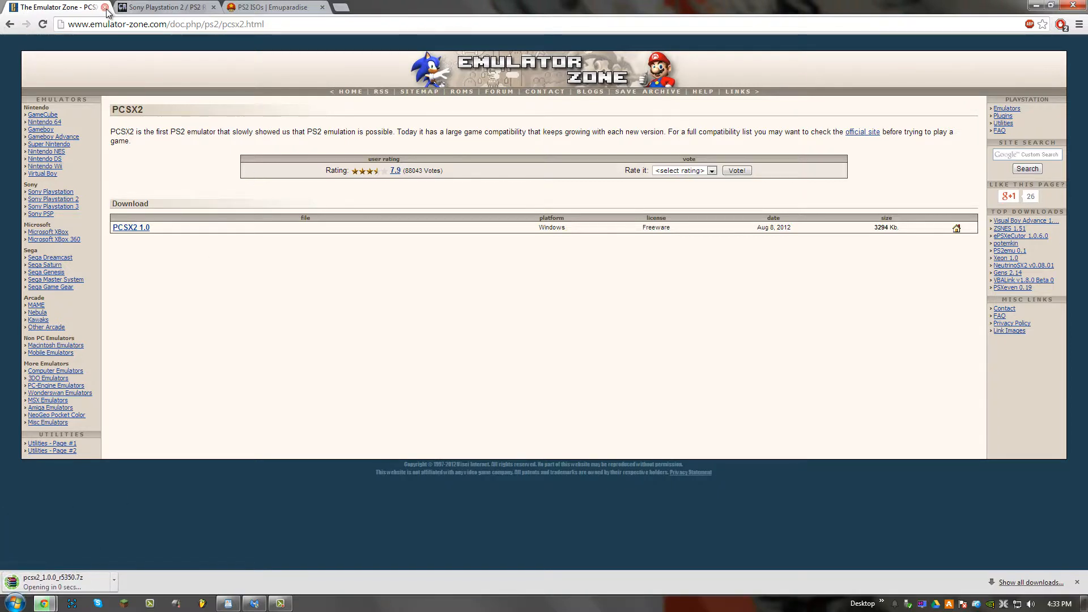
mouse_move(179, 503)
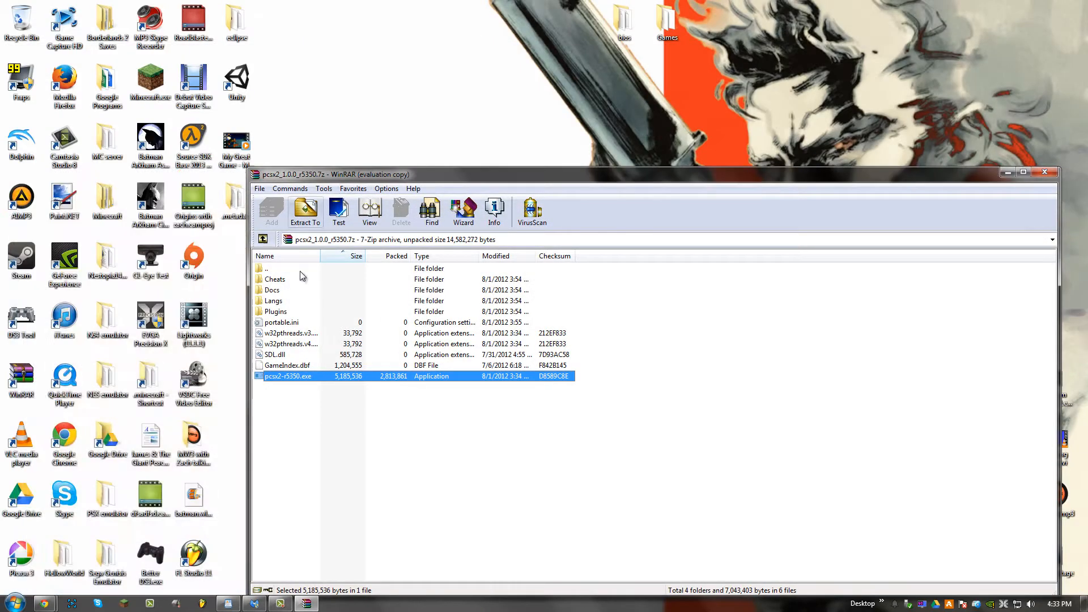
Create a desktop folder named PS2 emulator and move the PCSX2 .7z archive into it
left_click(261, 239)
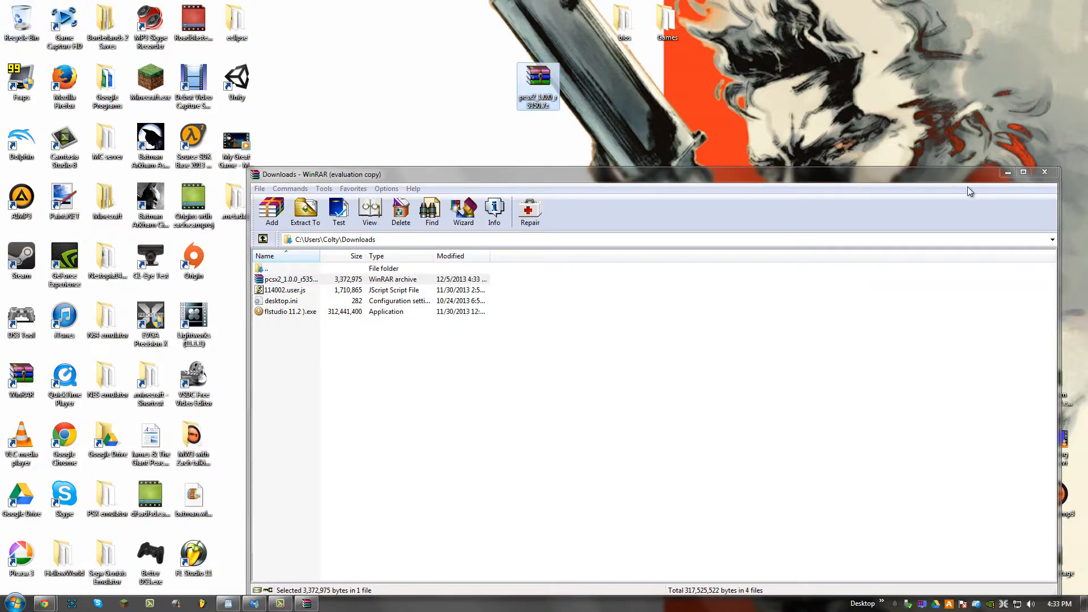
right_click(537, 87)
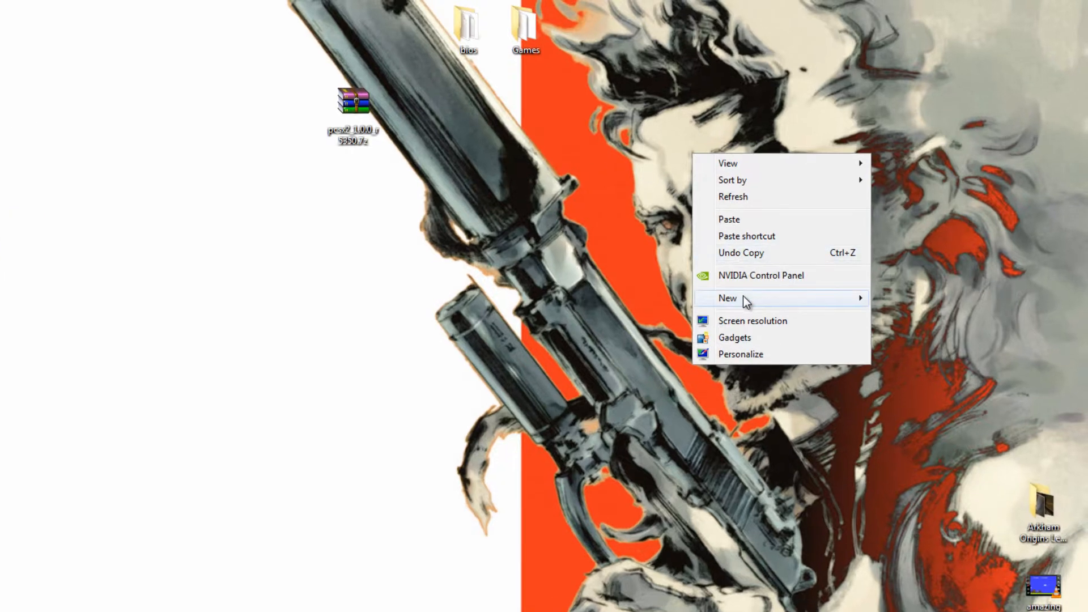
left_click(727, 298)
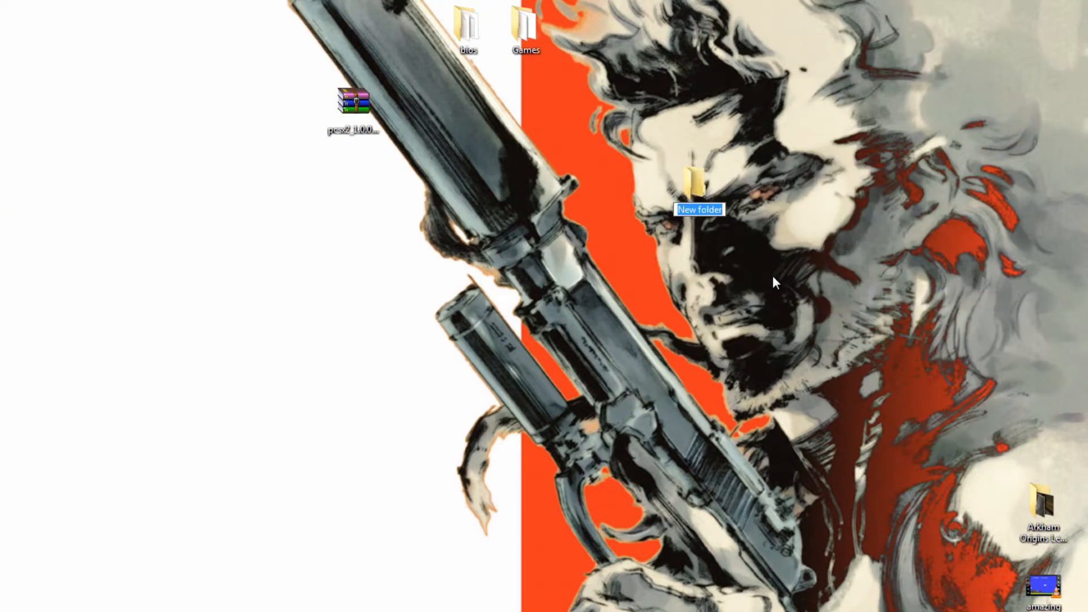
type("PS2 emulat")
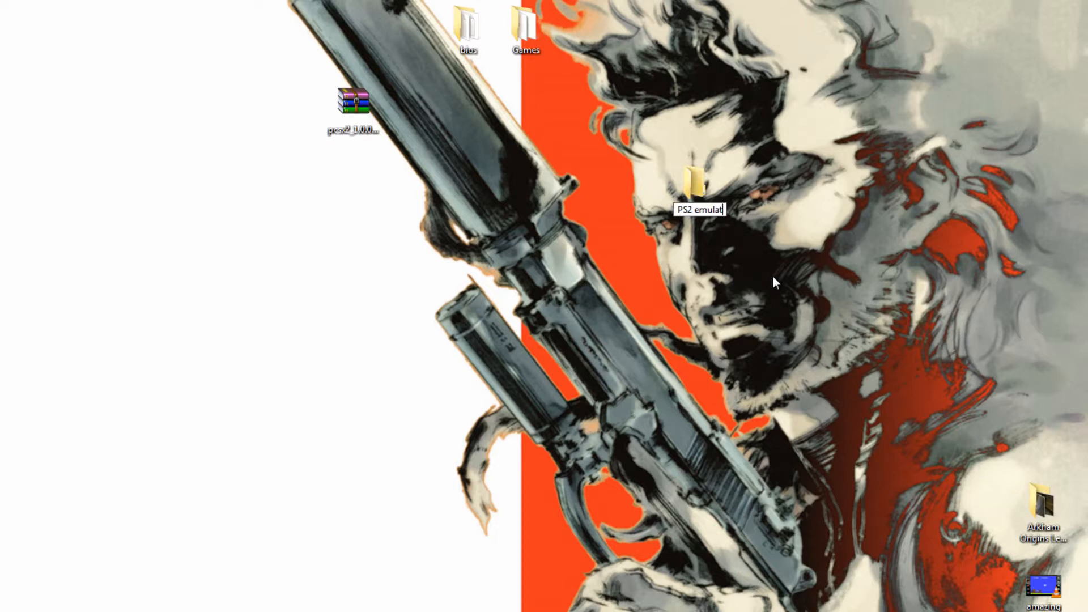
left_click_drag(351, 101, 694, 177)
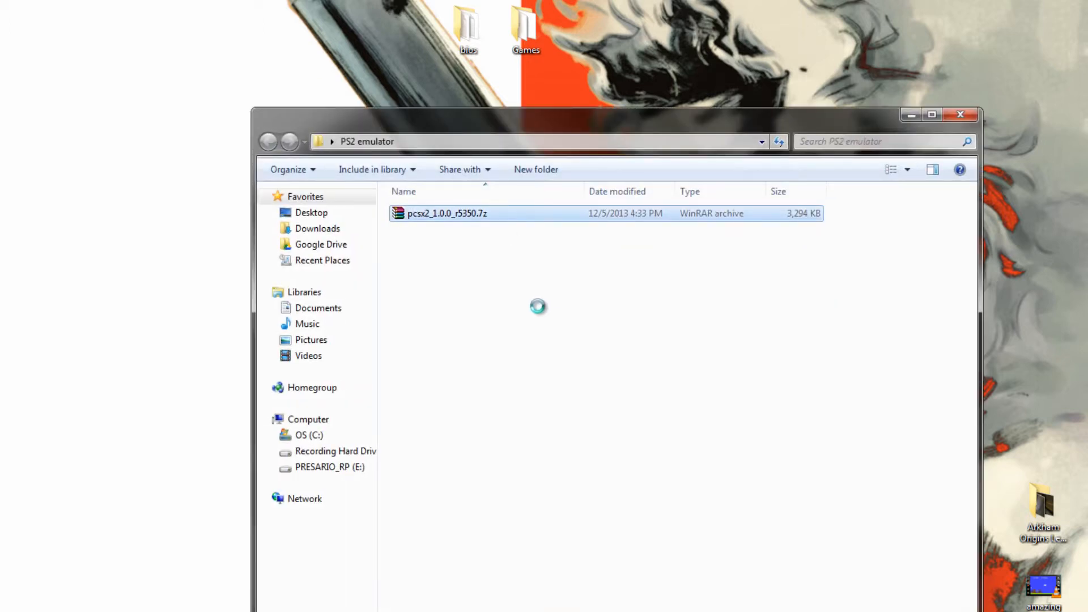
Extract the archive in place and launch pcsx2-r5350.exe
right_click(446, 213)
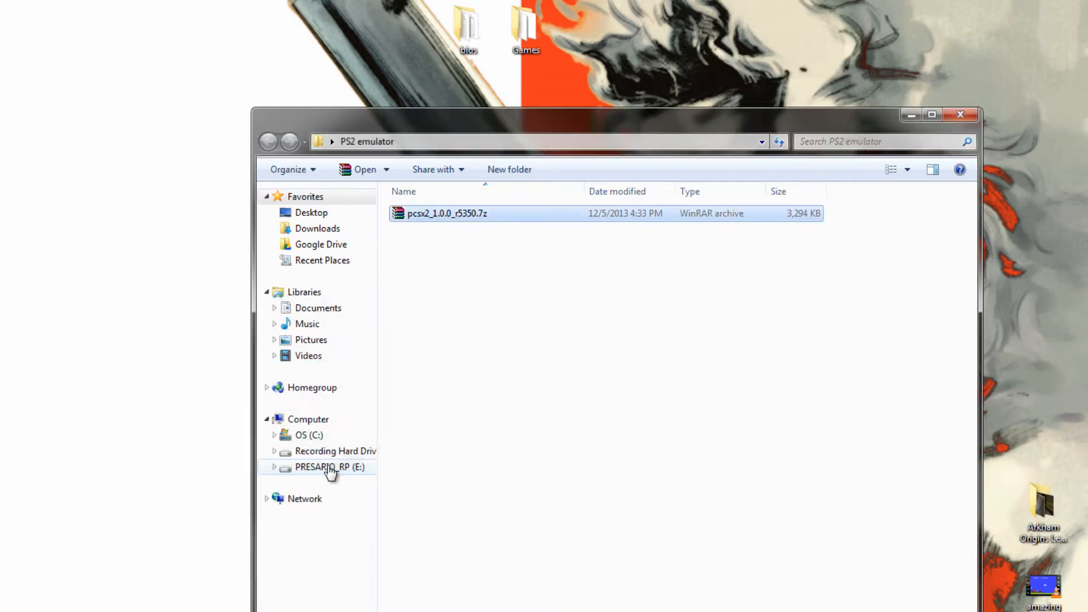
right_click(444, 292)
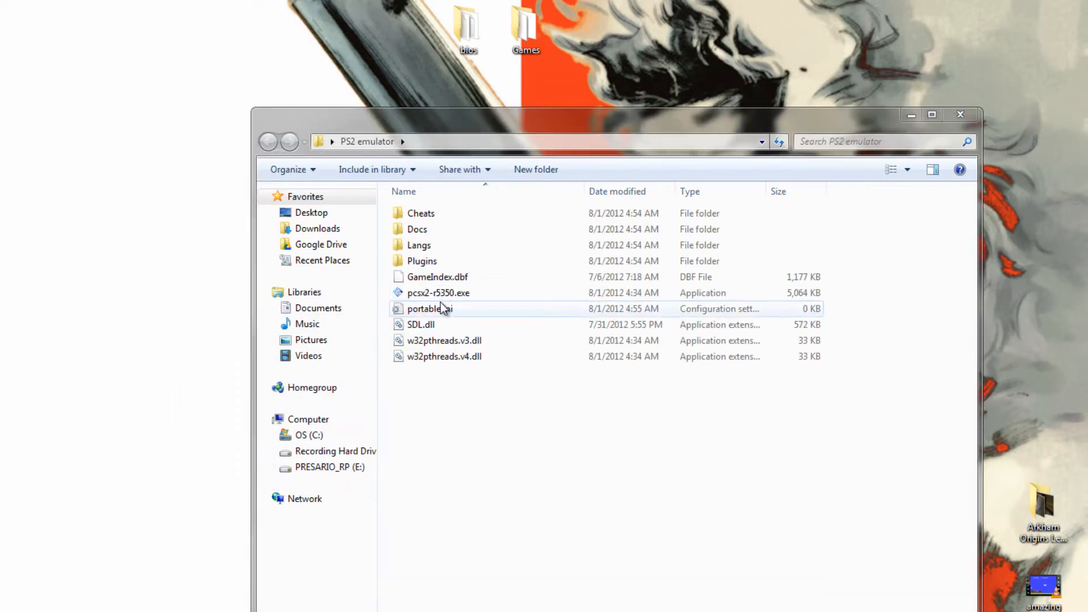
double_click(438, 292)
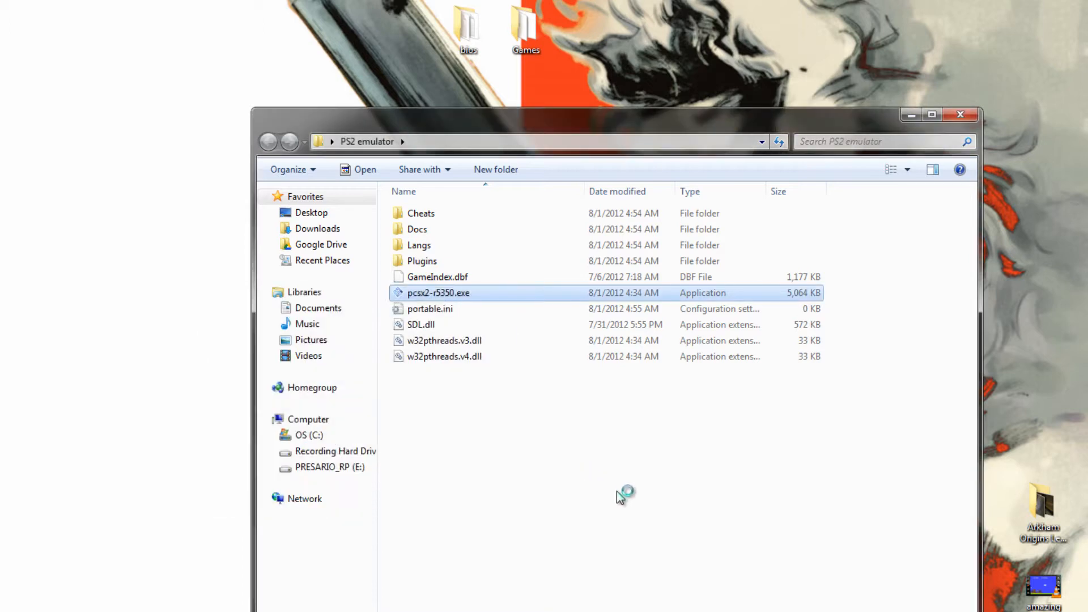
Advance the First Time Configuration wizard past language and default plugins to the BIOS page
double_click(437, 292)
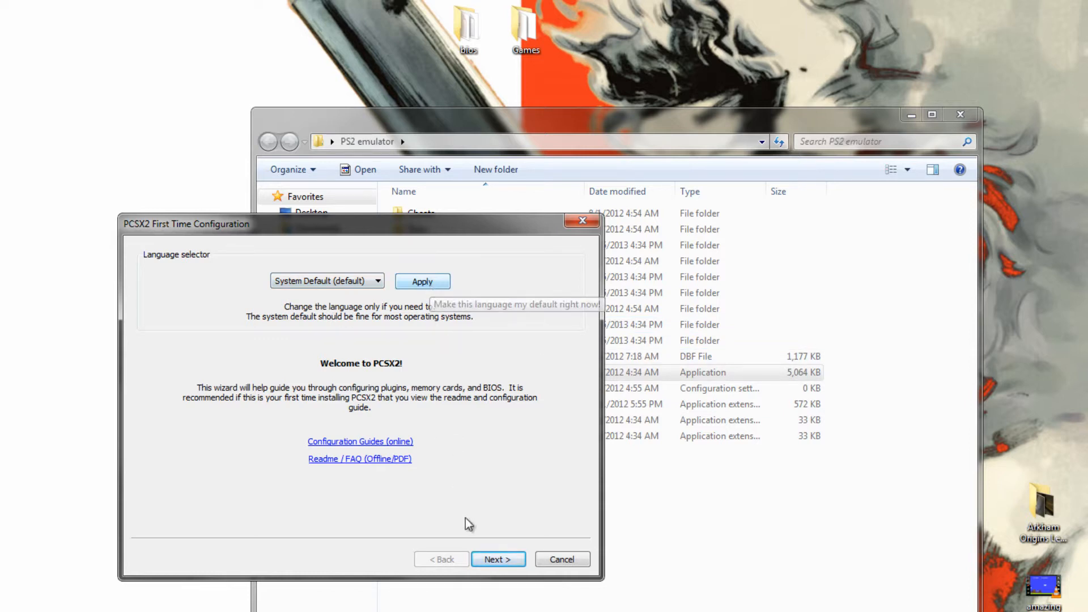
mouse_move(497, 569)
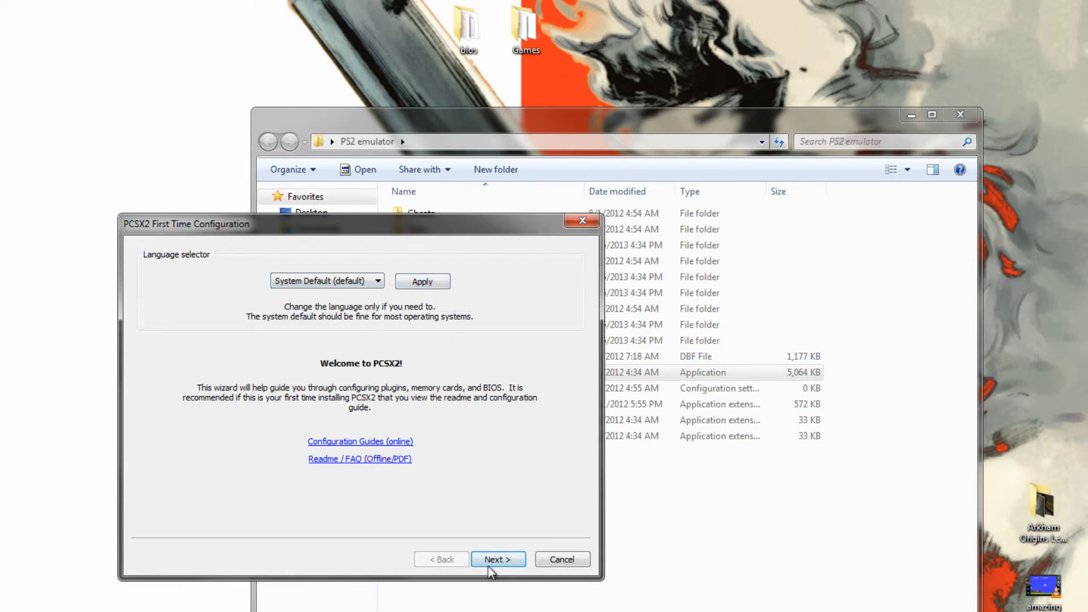
left_click(497, 558)
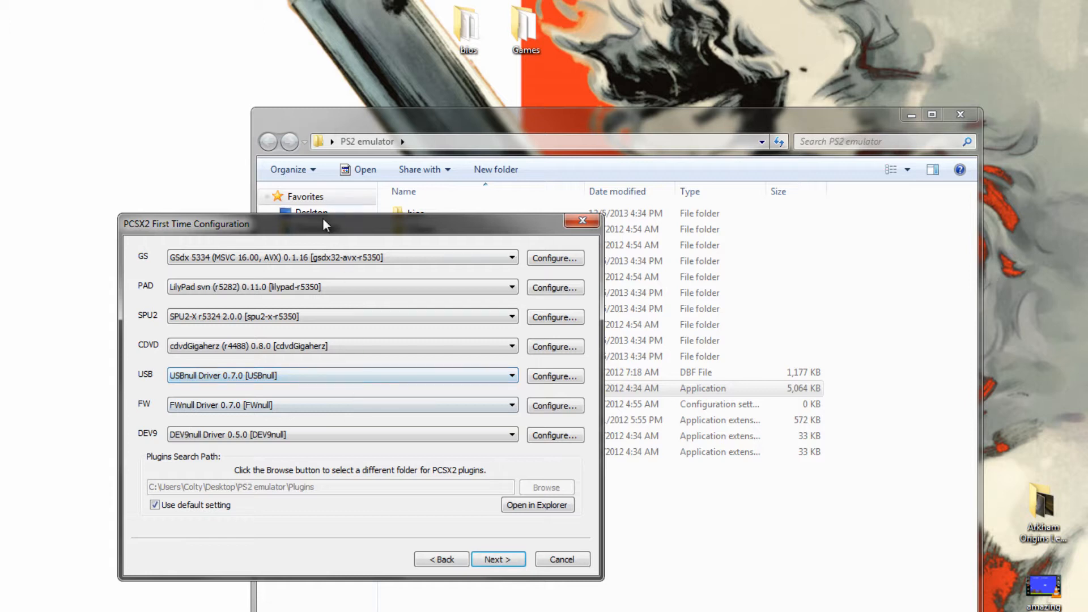
mouse_move(257, 311)
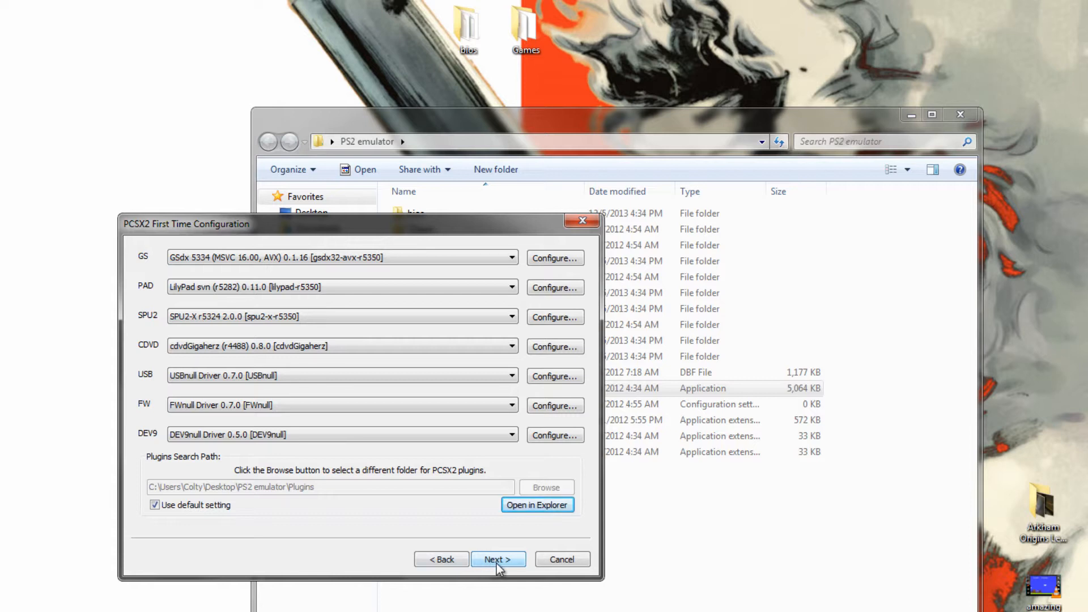
left_click(498, 559)
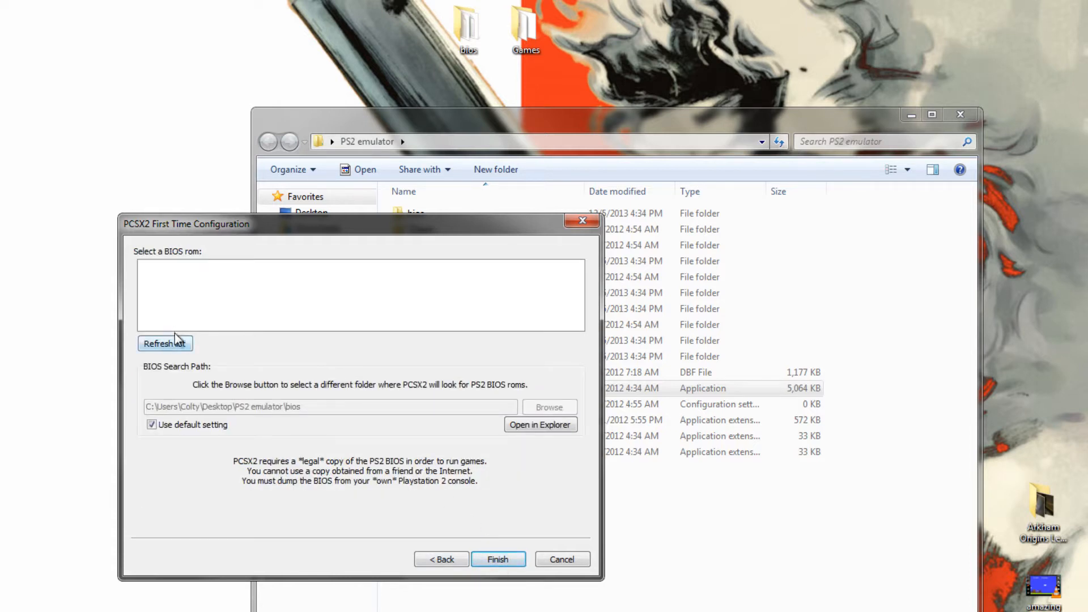
mouse_move(540, 423)
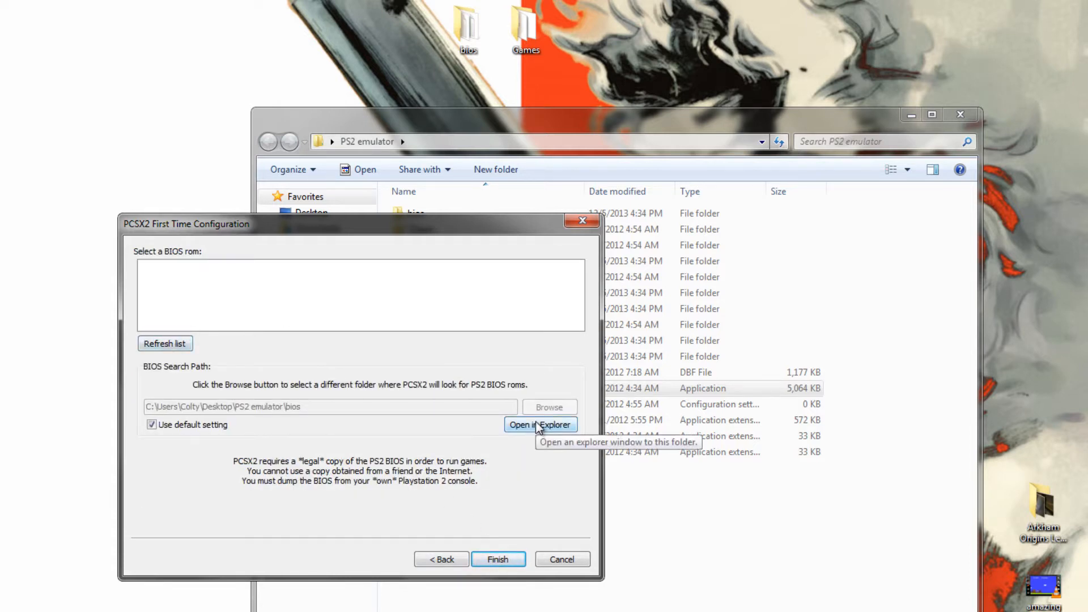
mouse_move(499, 403)
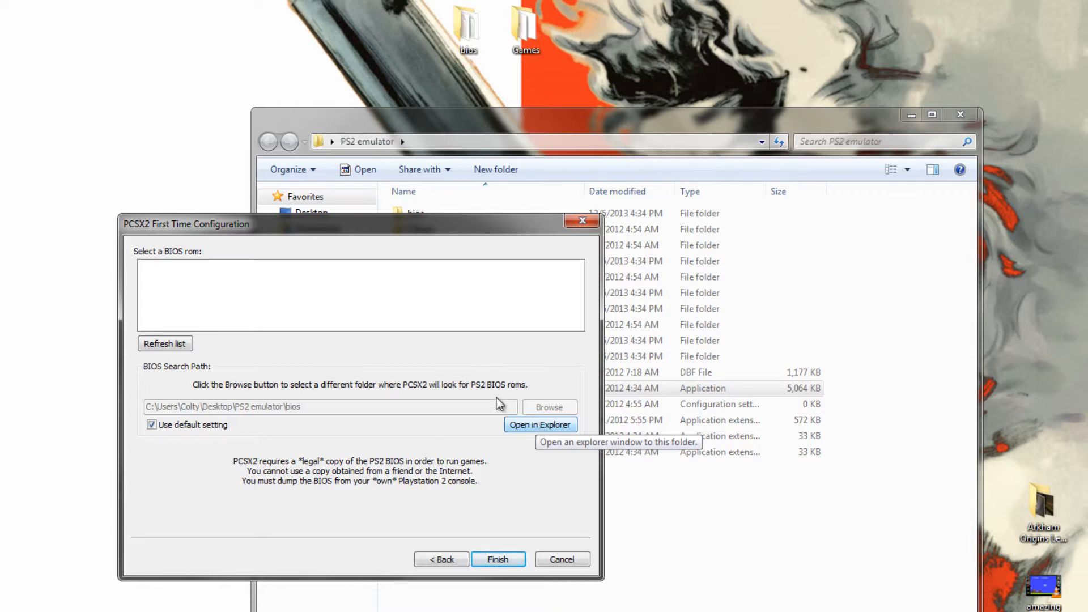
Copy the PS2 BIOS files into the bios folder and refresh the detected roms list
left_click(540, 425)
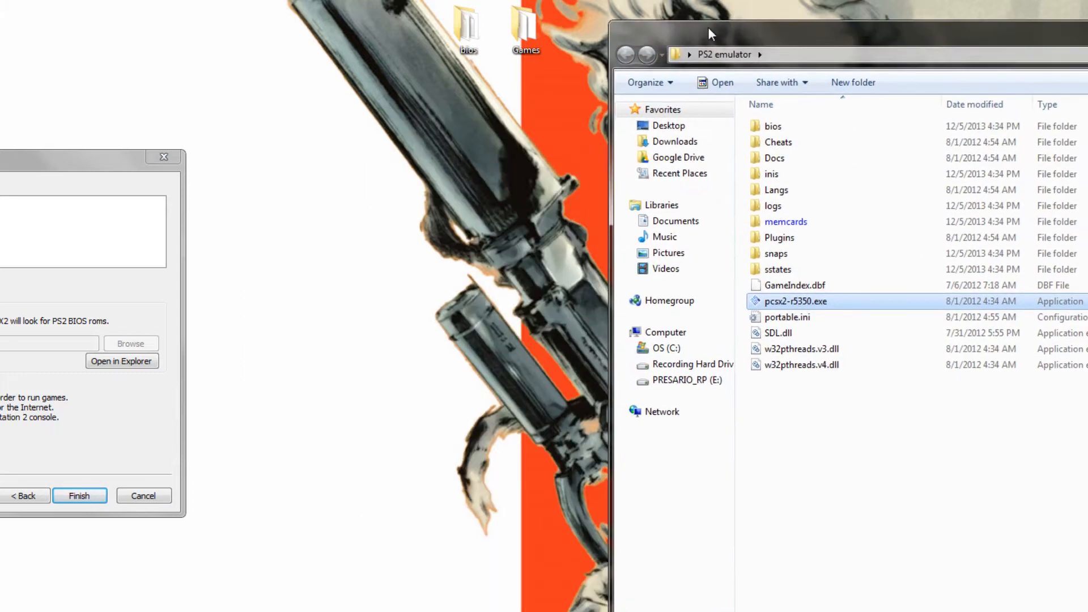
double_click(772, 126)
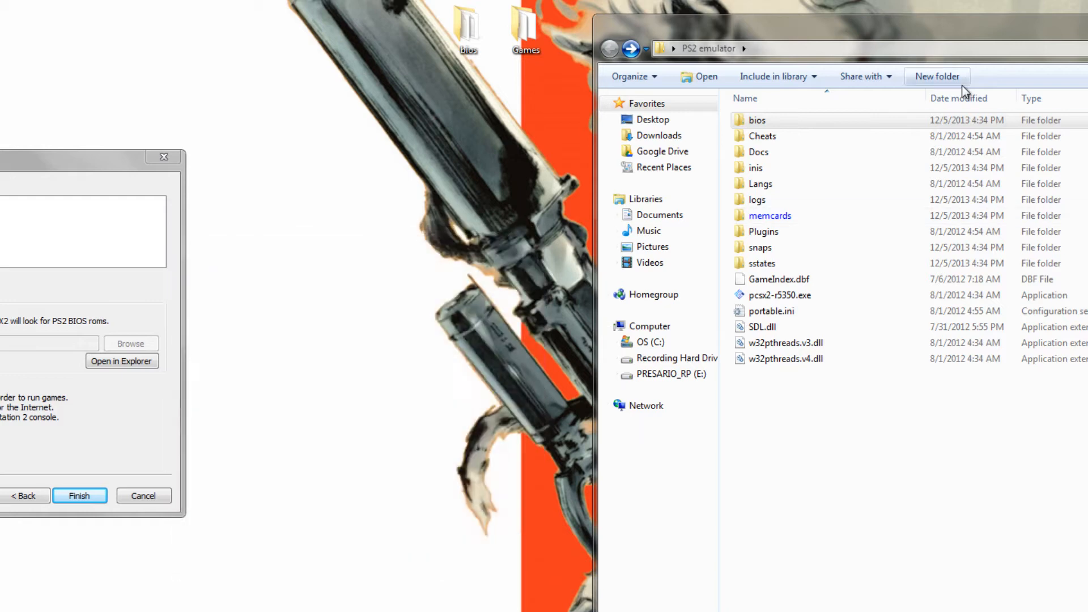
double_click(758, 119)
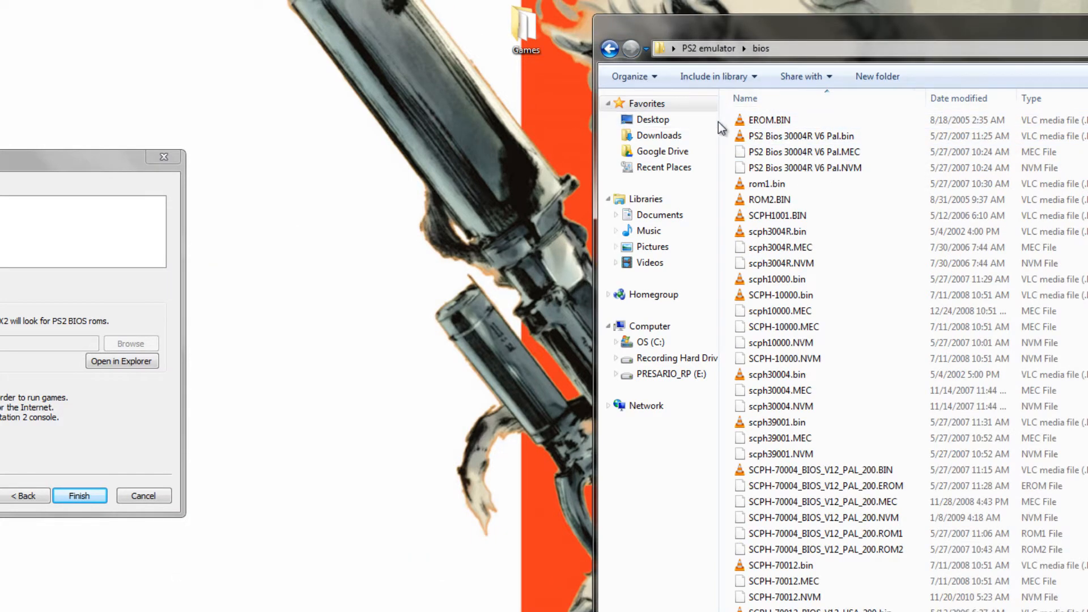
left_click(768, 121)
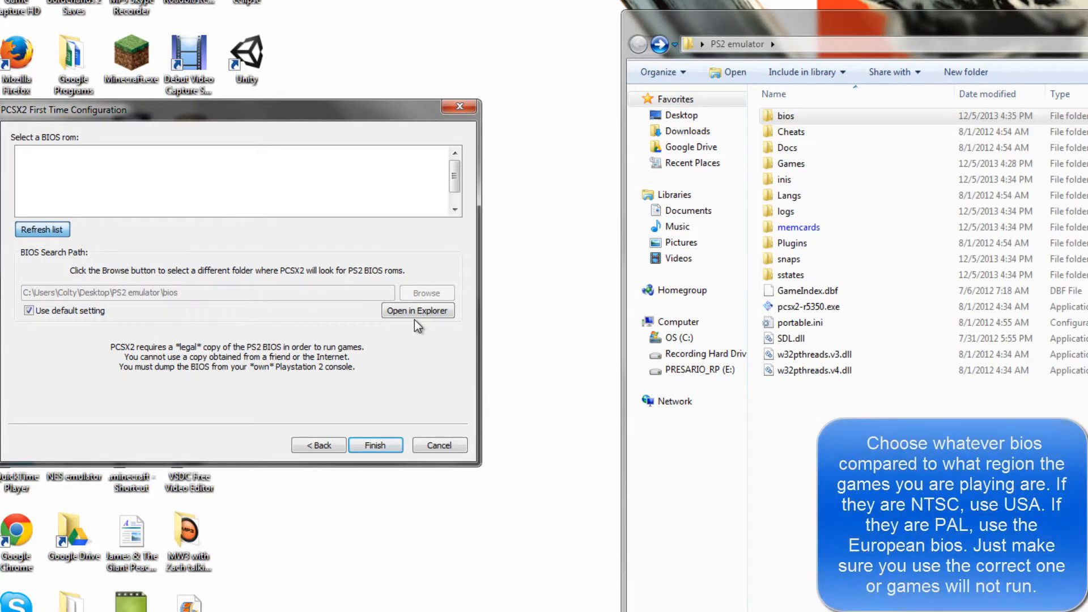
left_click(42, 229)
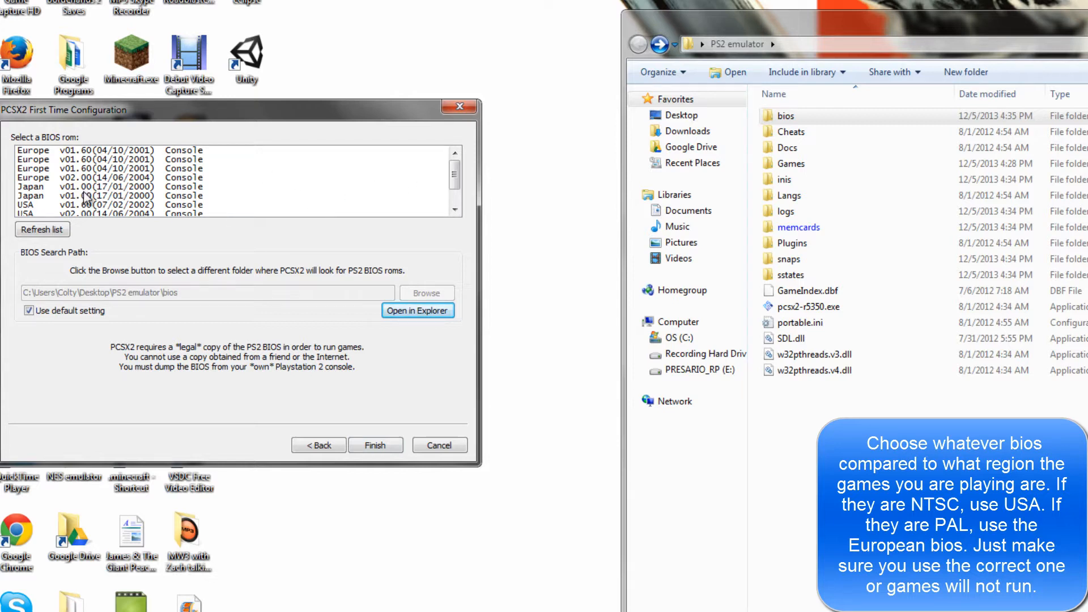
scroll("down", 3)
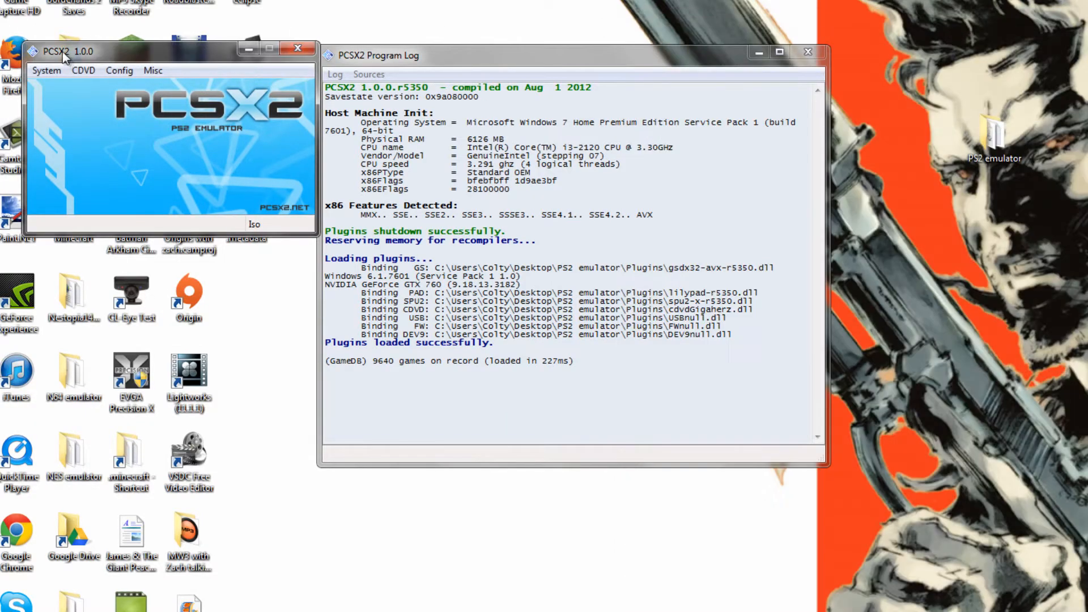
Set the GSdx internal resolution scaling to 6x Native
left_click(119, 70)
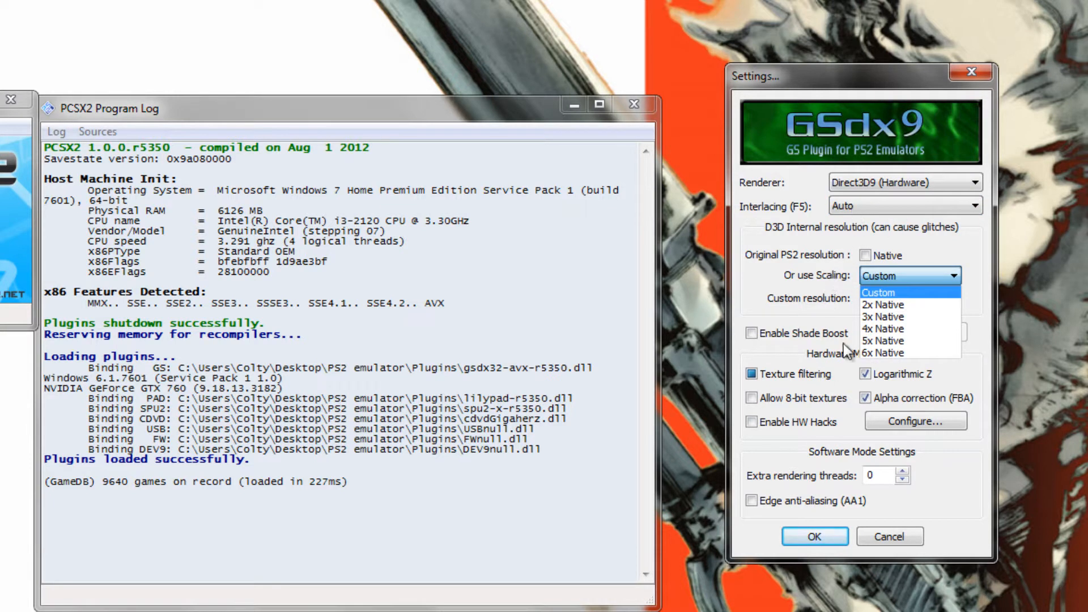
mouse_move(883, 341)
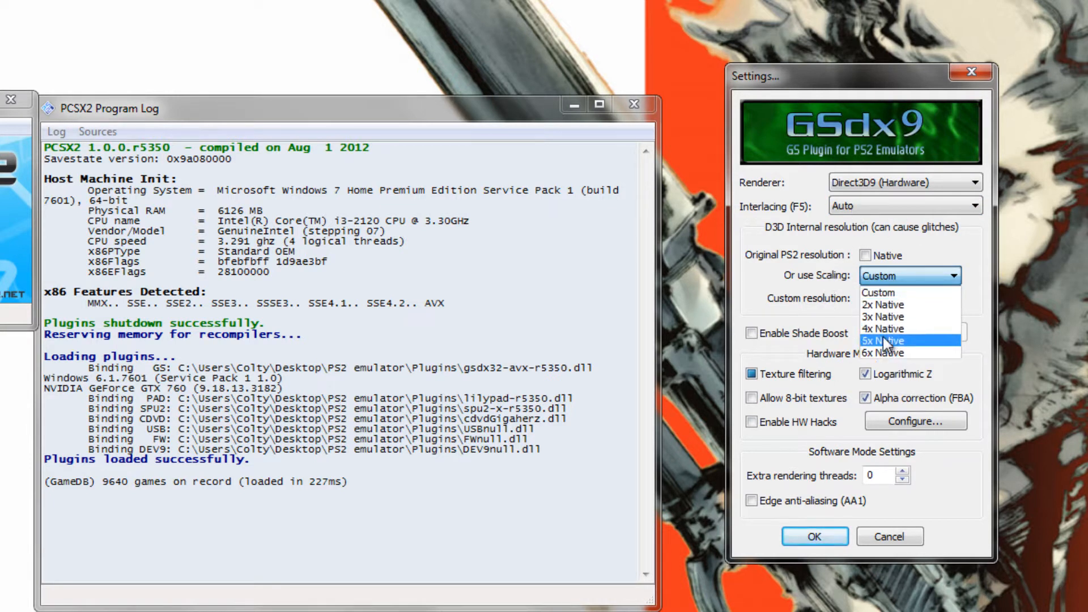
left_click(892, 354)
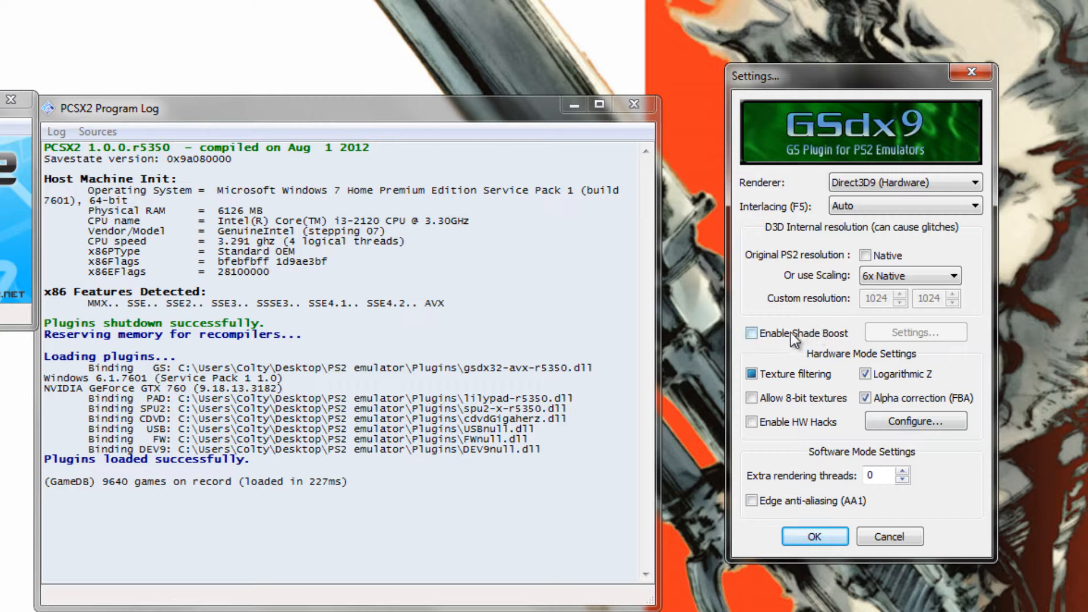
Try Shade Boost and its colour adjustments, then leave it off
left_click(751, 333)
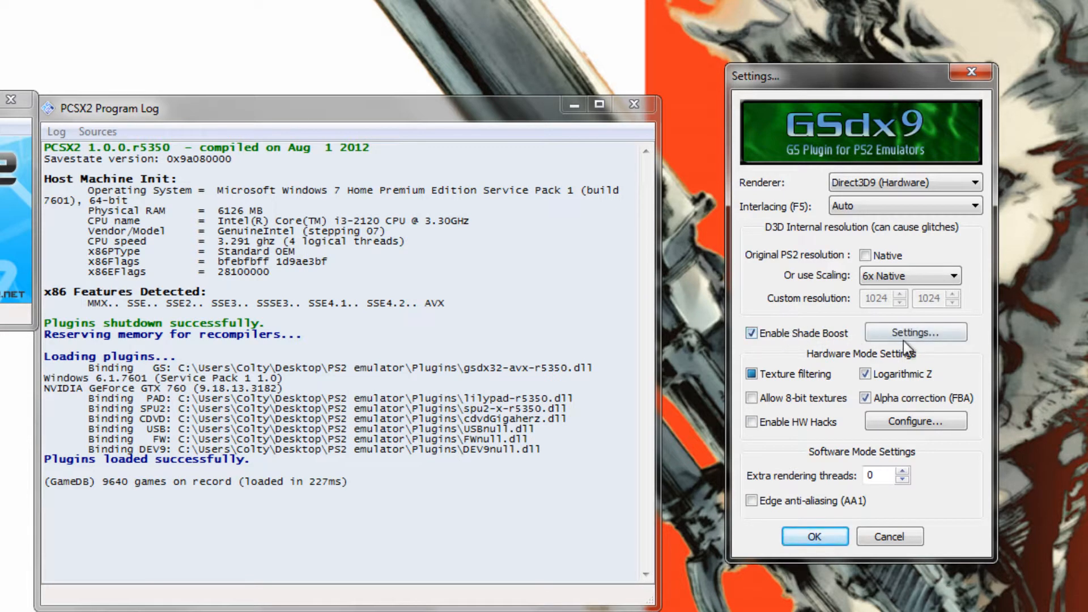
left_click(914, 332)
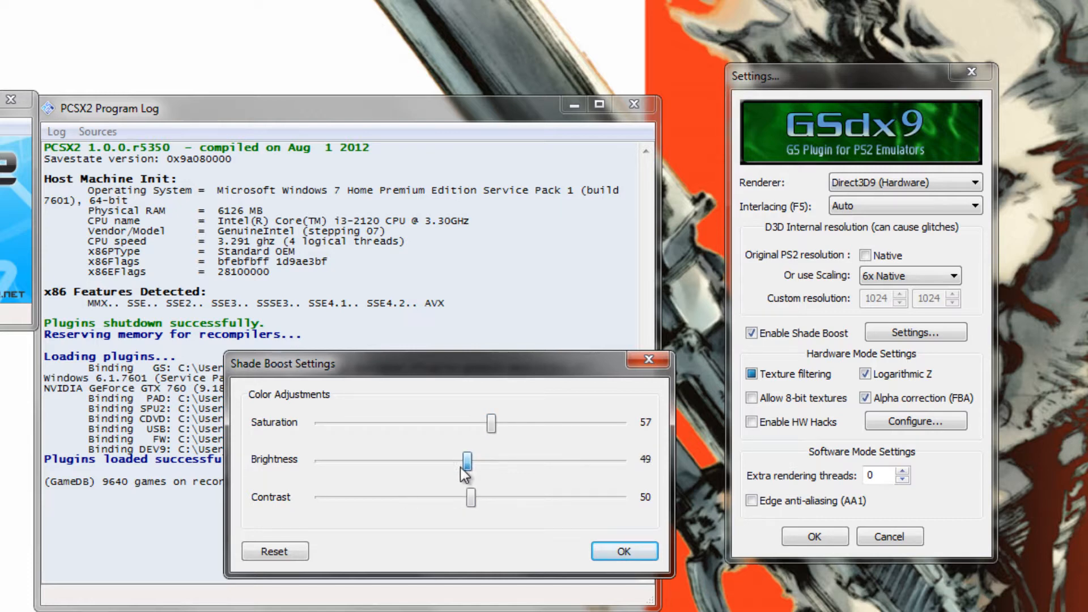
left_click(623, 552)
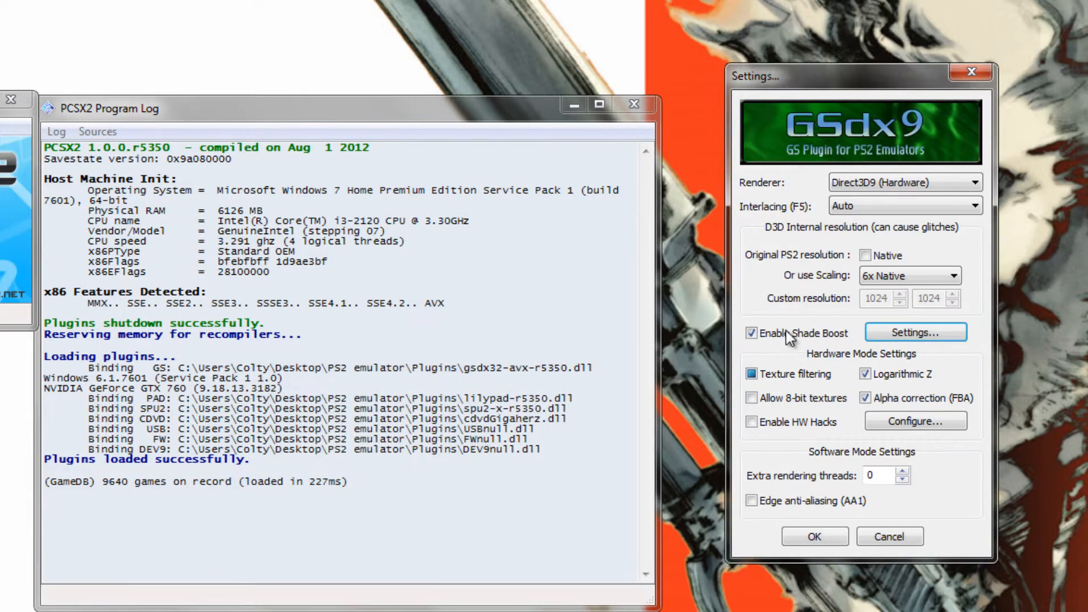
left_click(751, 333)
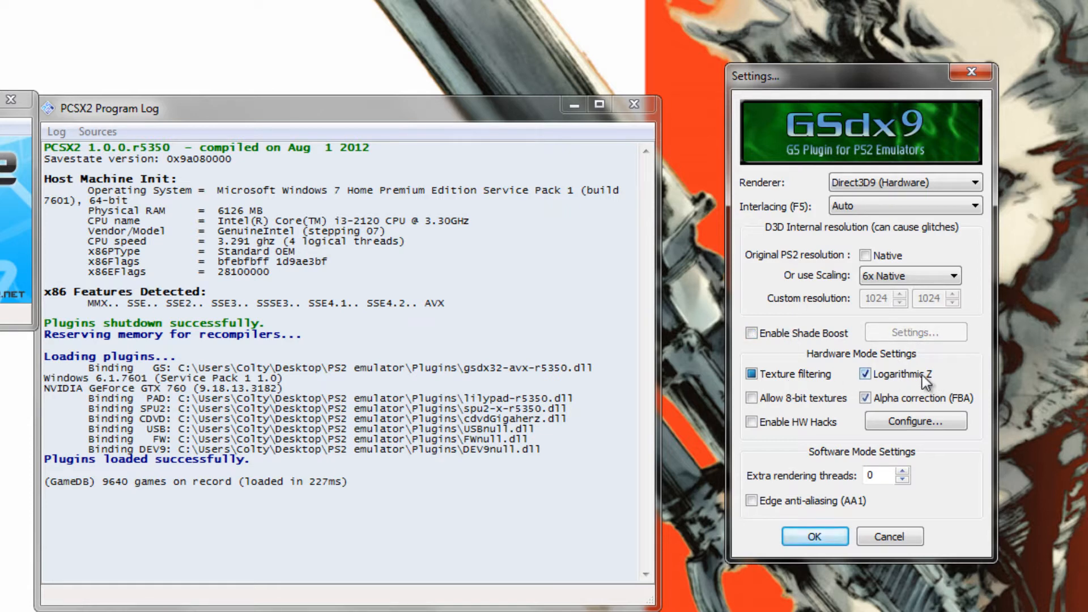
Enable HW Hacks with the half-pixel offset hack turned on
left_click(750, 422)
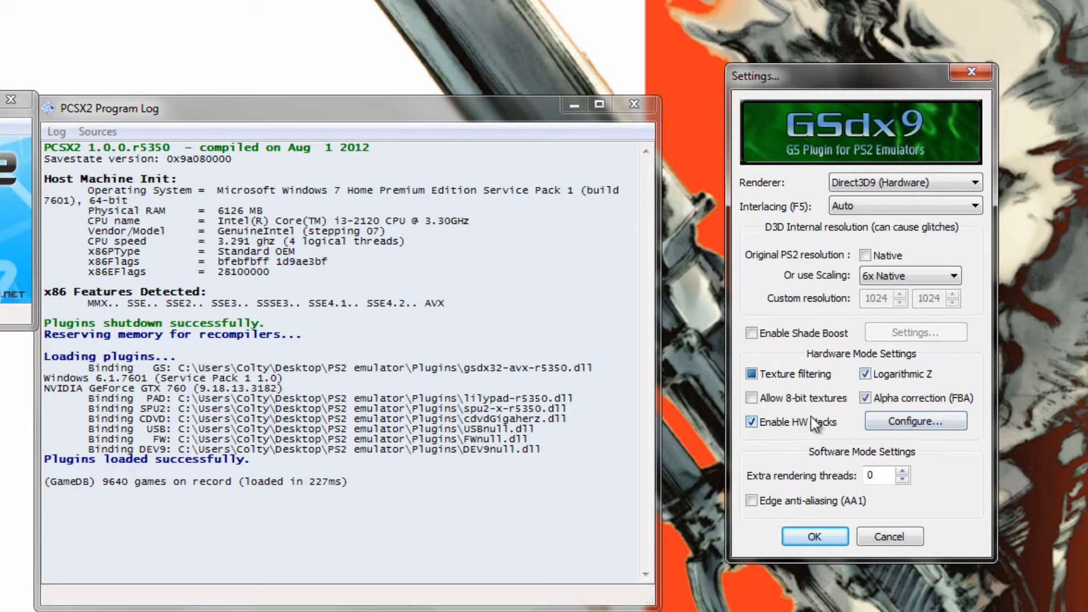
left_click(915, 420)
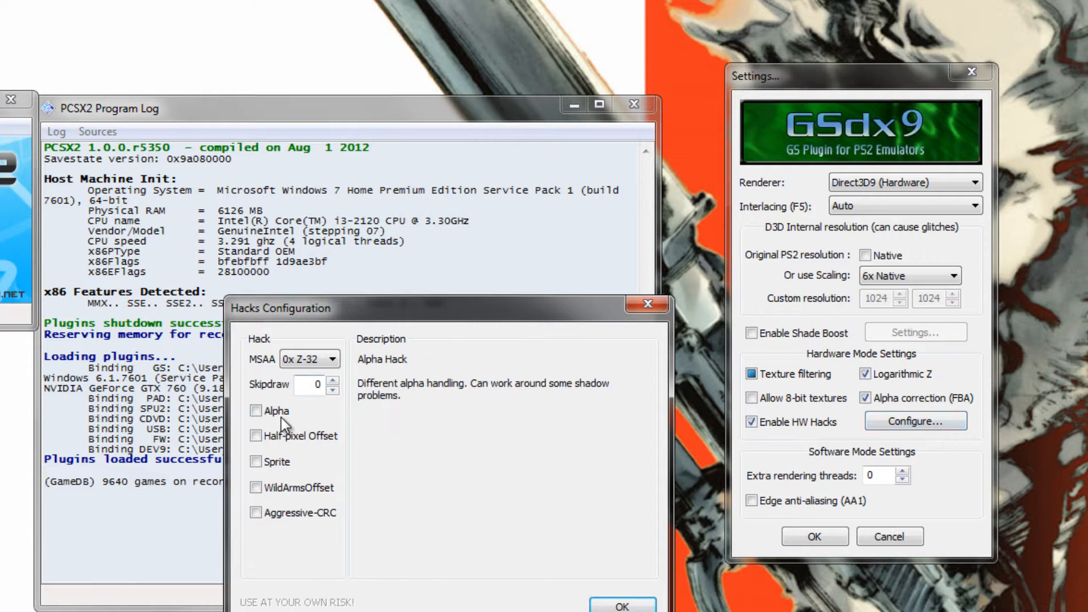
left_click(256, 435)
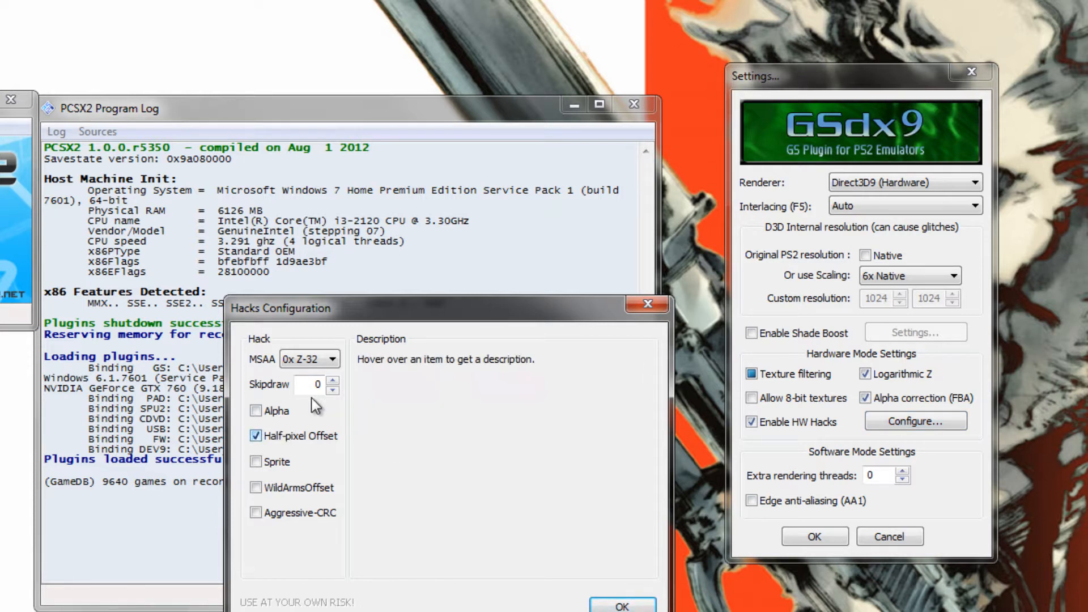
left_click(332, 381)
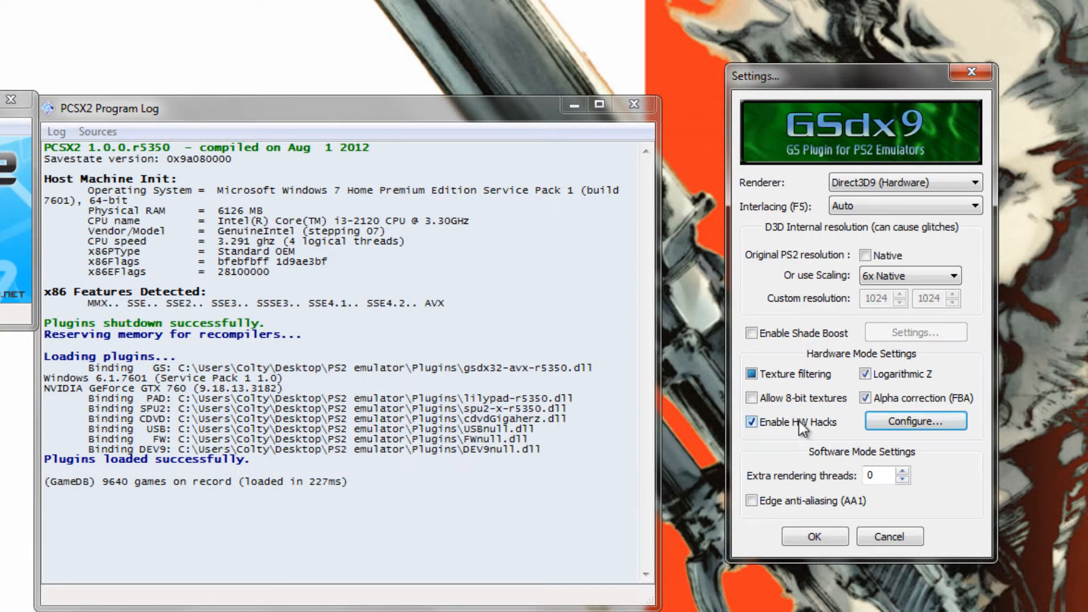
left_click(751, 422)
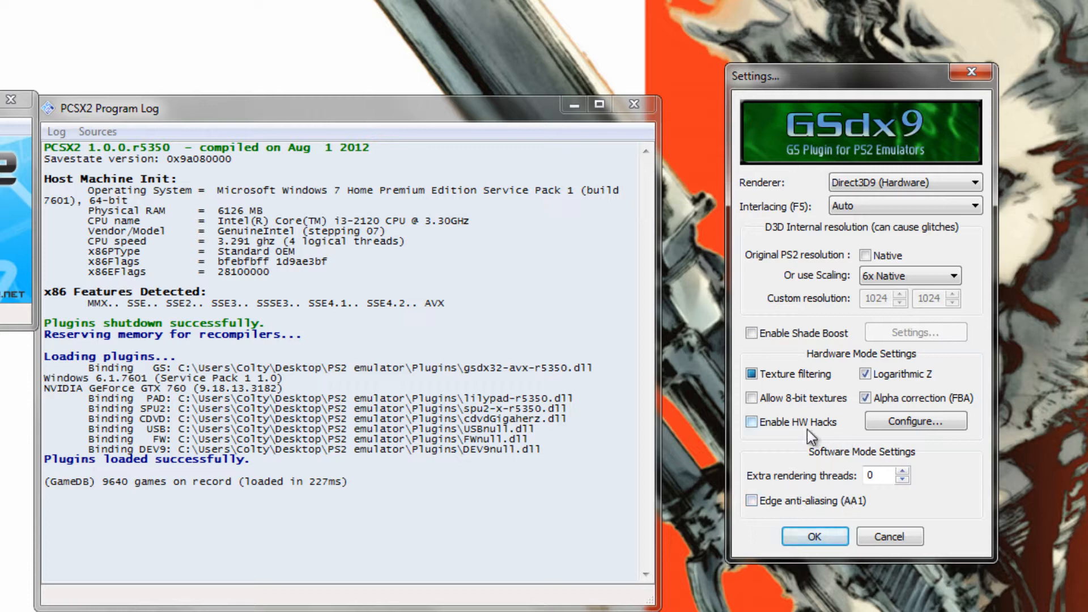
left_click(751, 422)
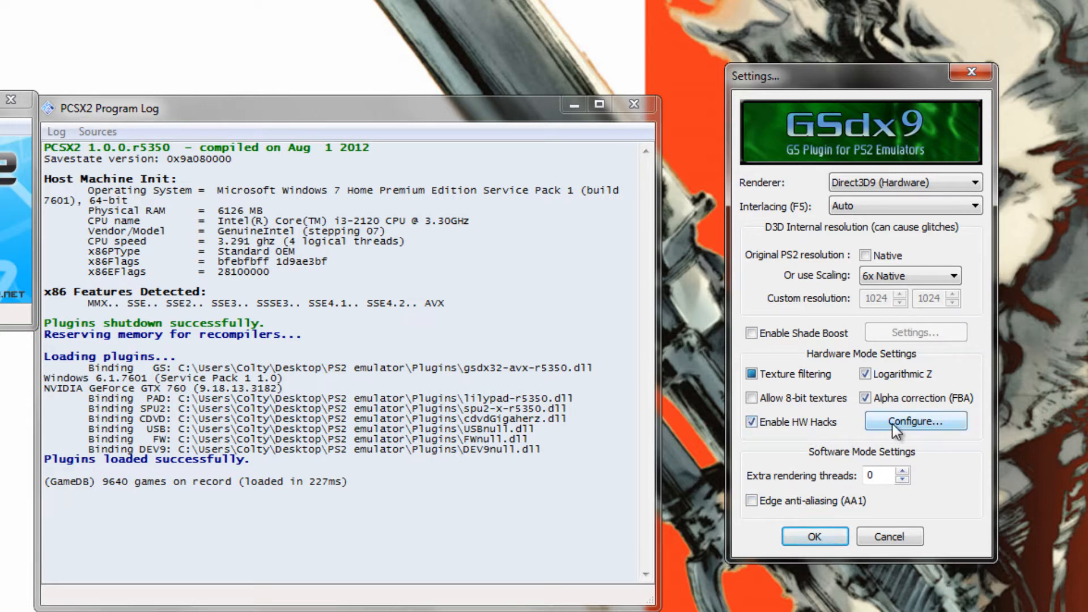
left_click(915, 420)
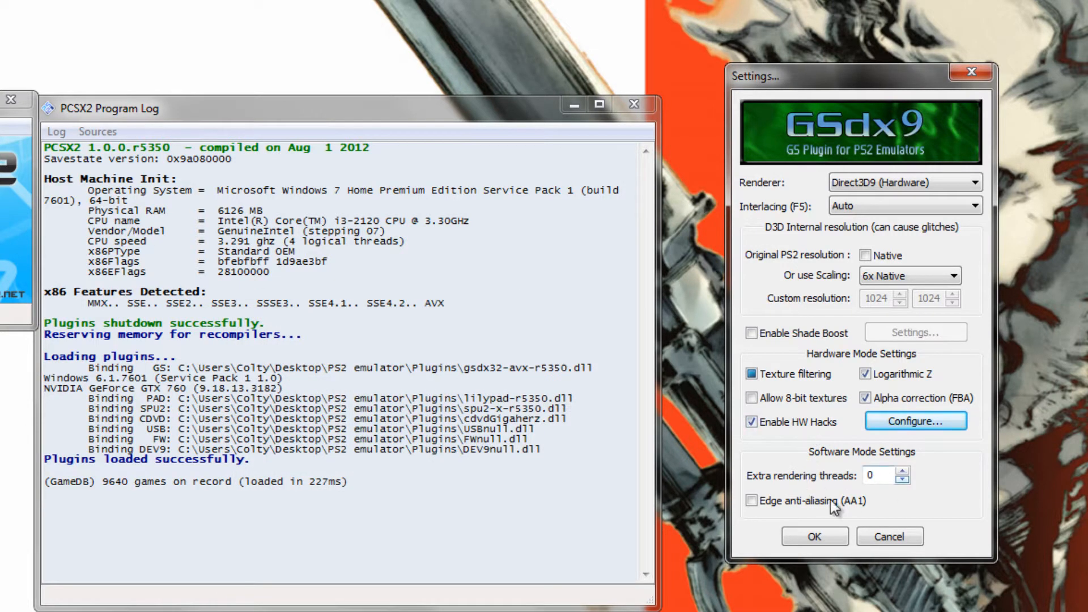
Enable edge anti-aliasing, set 16 extra rendering threads and Interlacing None, and confirm GSdx settings
left_click(751, 500)
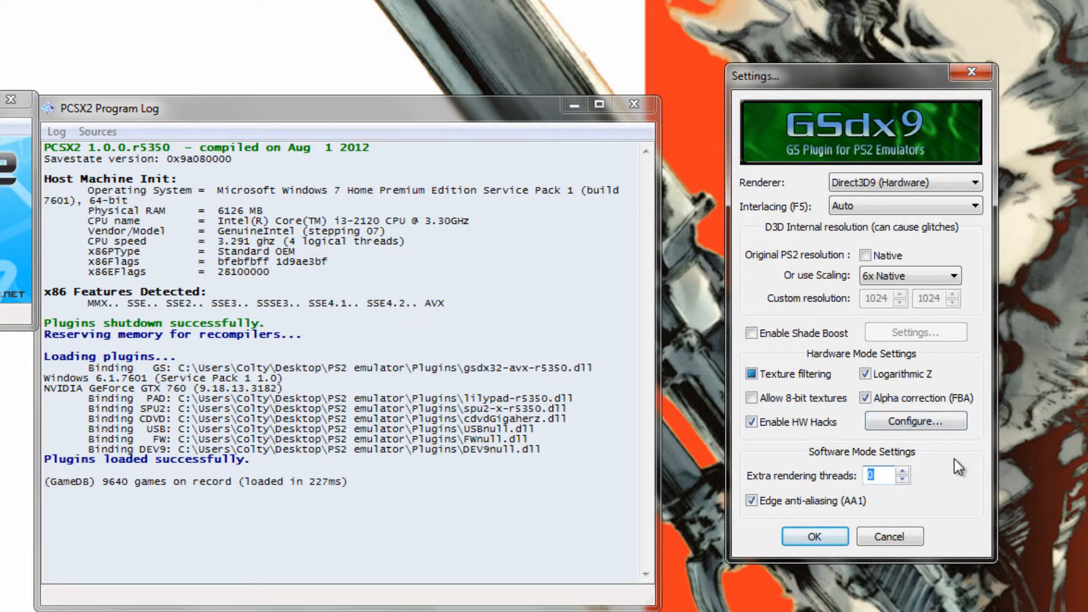
left_click(886, 475)
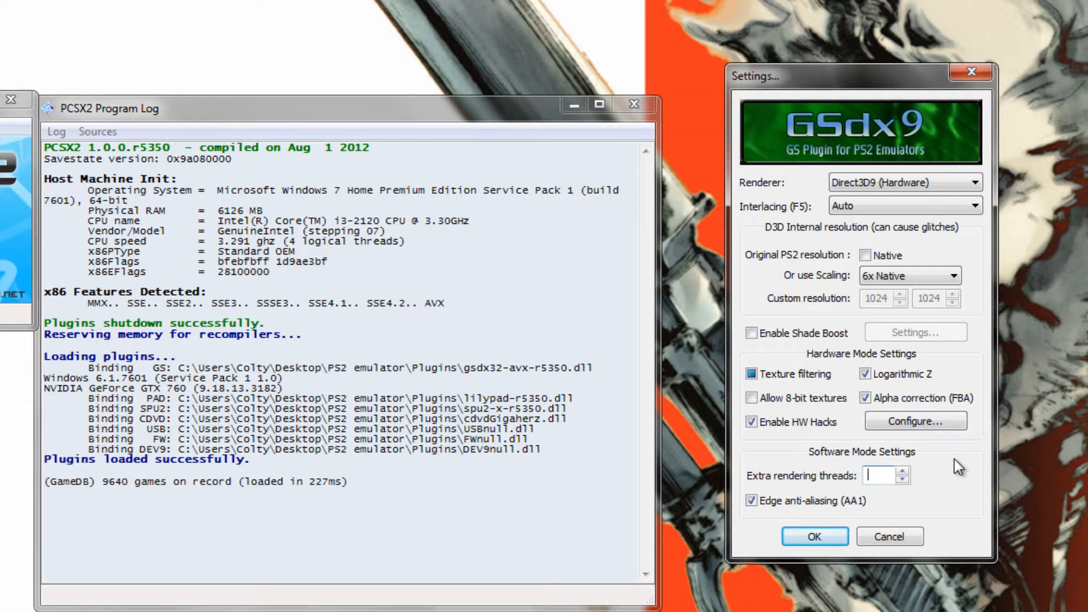
type("16")
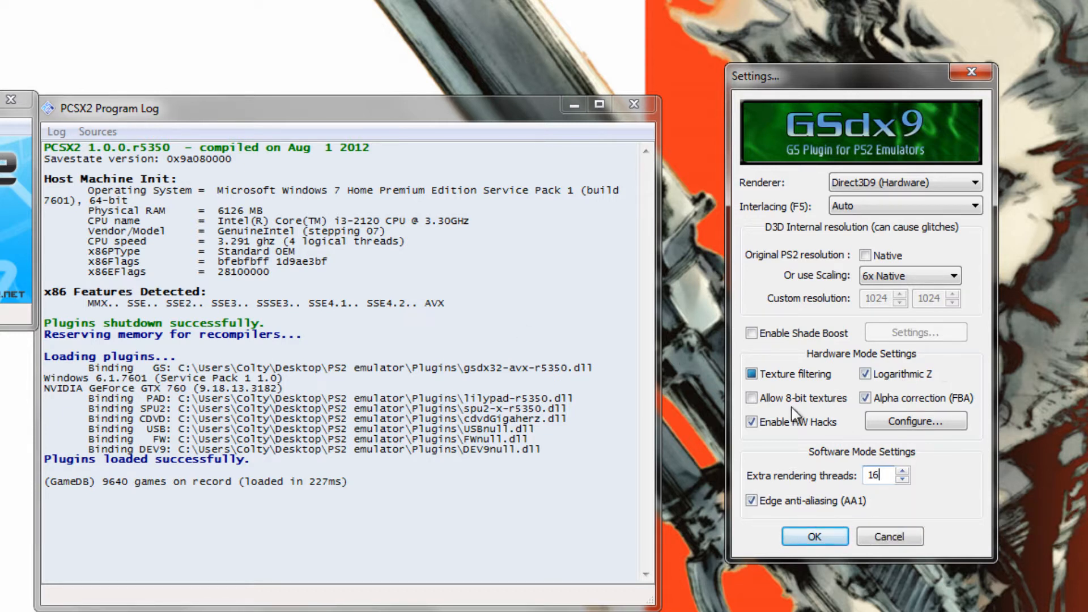
left_click(756, 374)
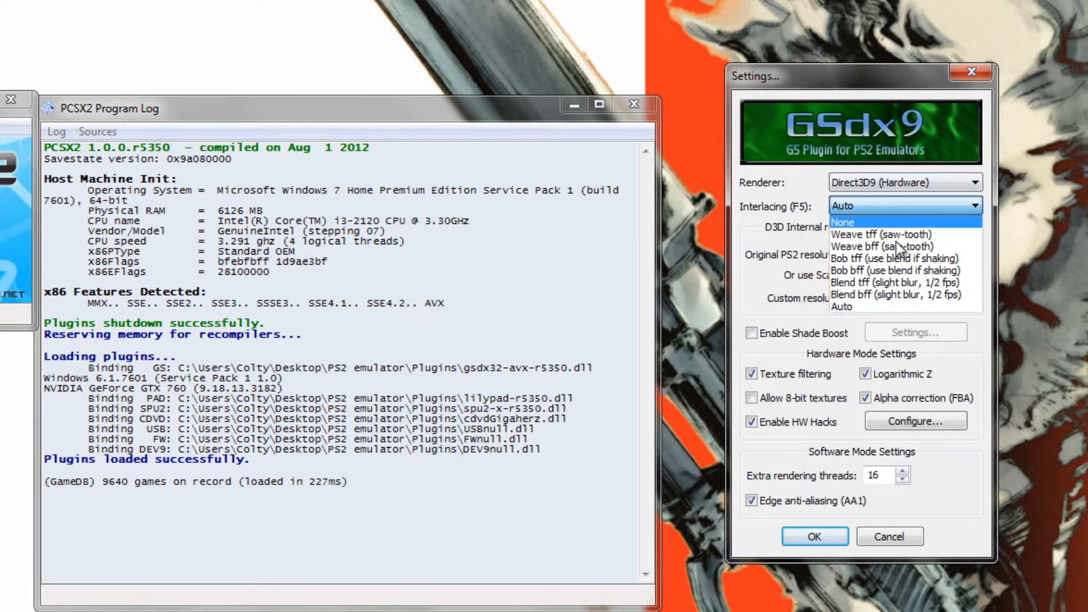
left_click(857, 222)
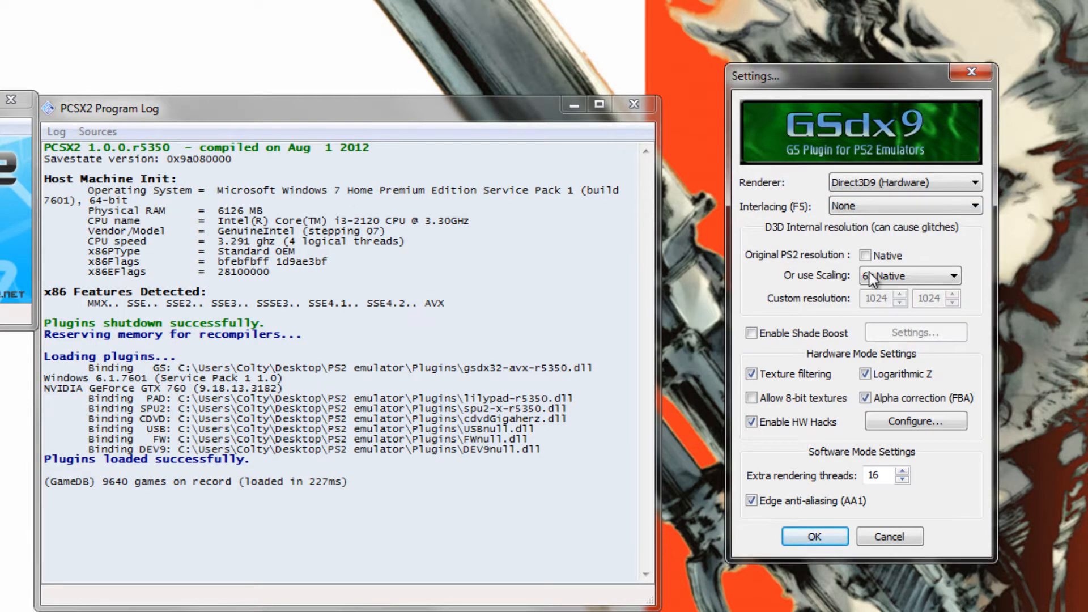
left_click(813, 536)
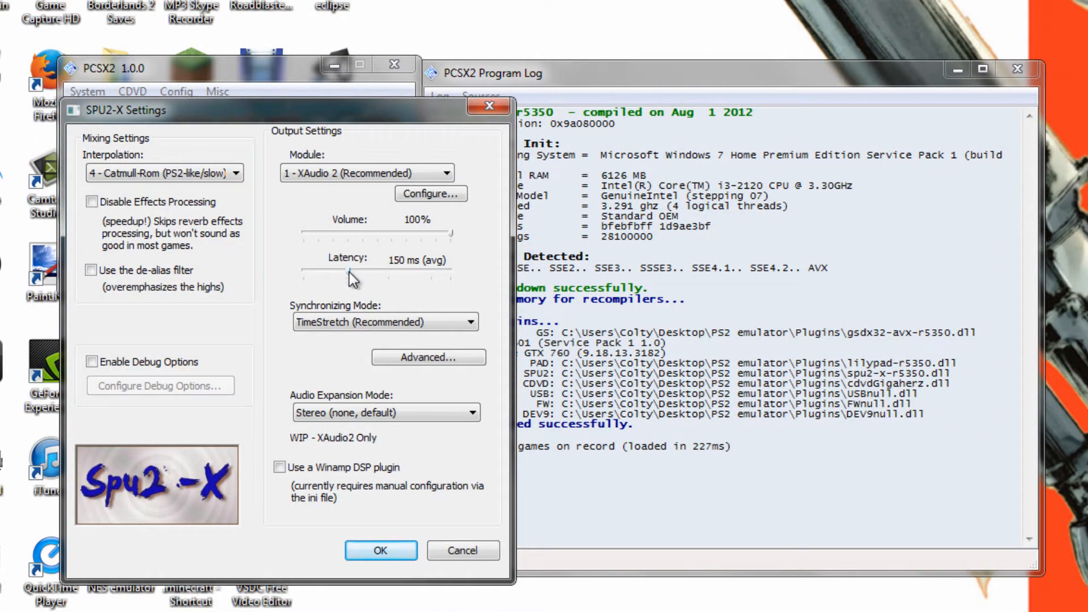
Set SPU2-X latency to 80 ms with Surround 5.1 expansion and confirm
left_click_drag(350, 277, 330, 277)
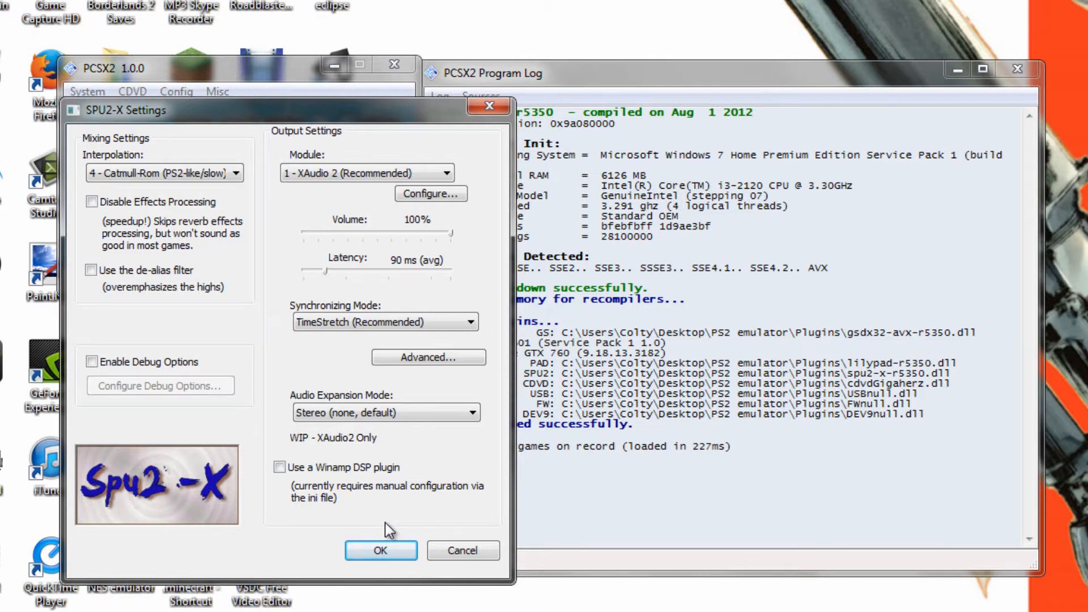
mouse_move(333, 356)
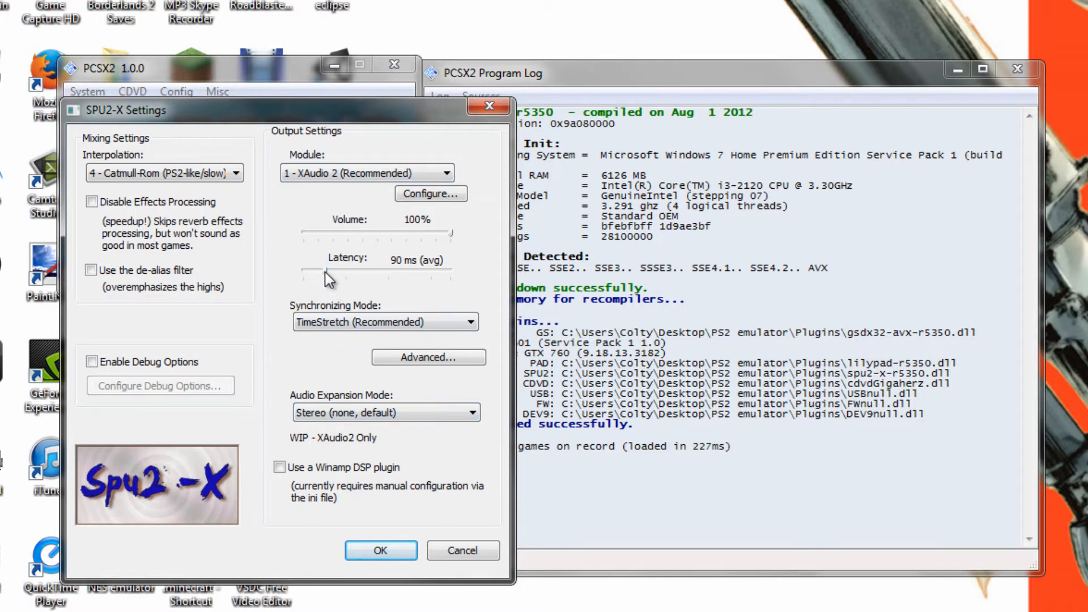
left_click_drag(330, 278, 305, 277)
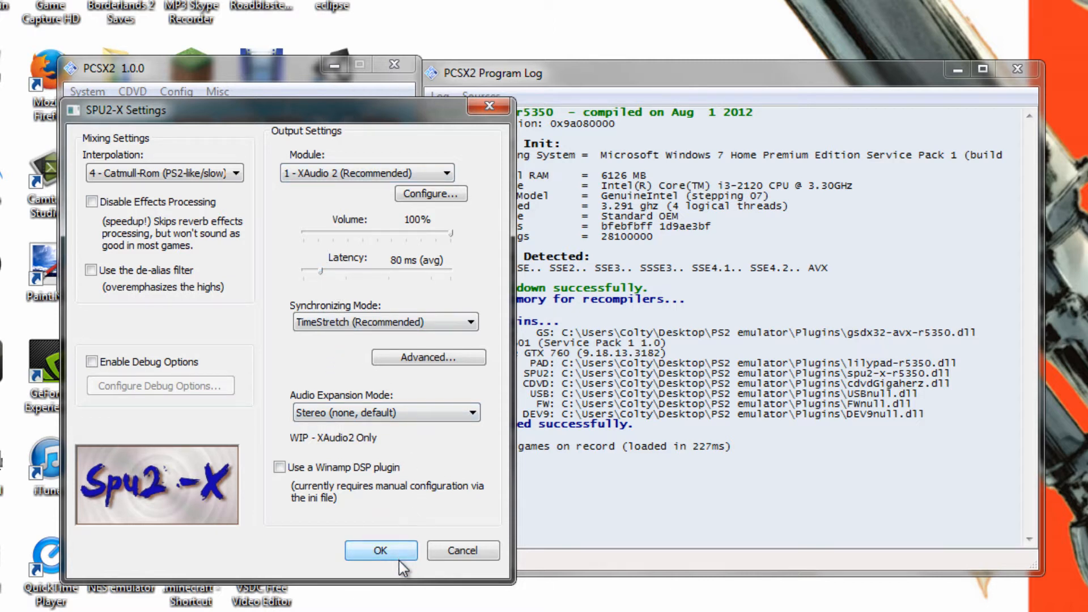
left_click(386, 412)
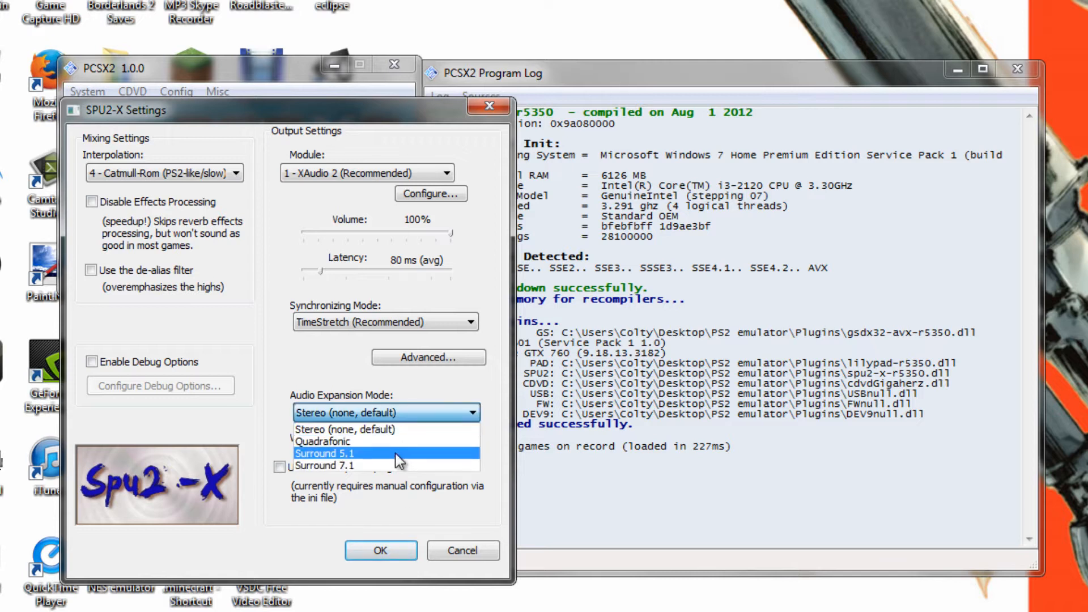
left_click(331, 453)
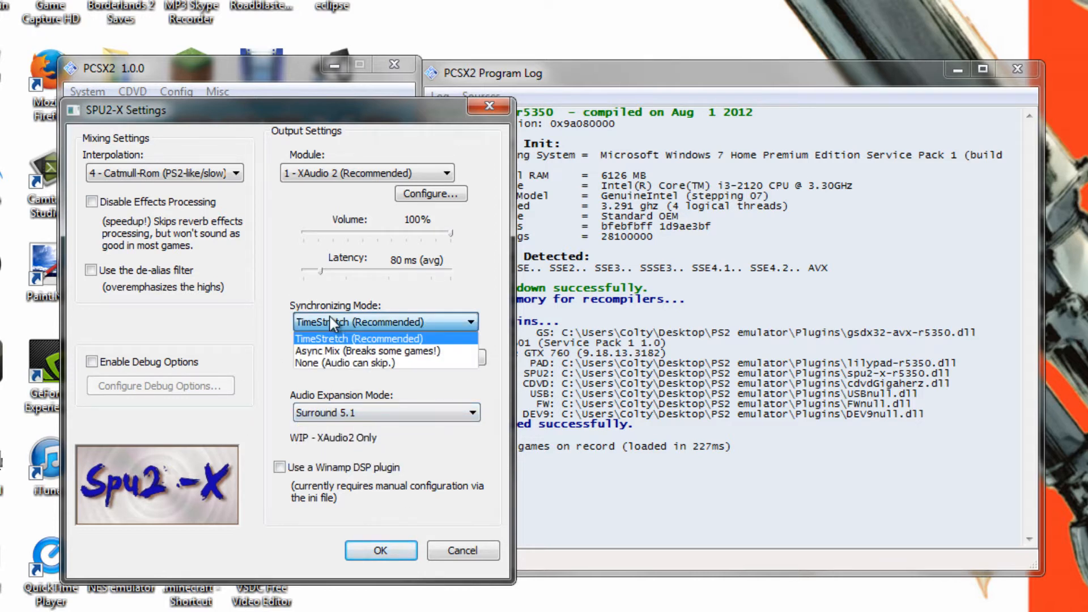
left_click(357, 338)
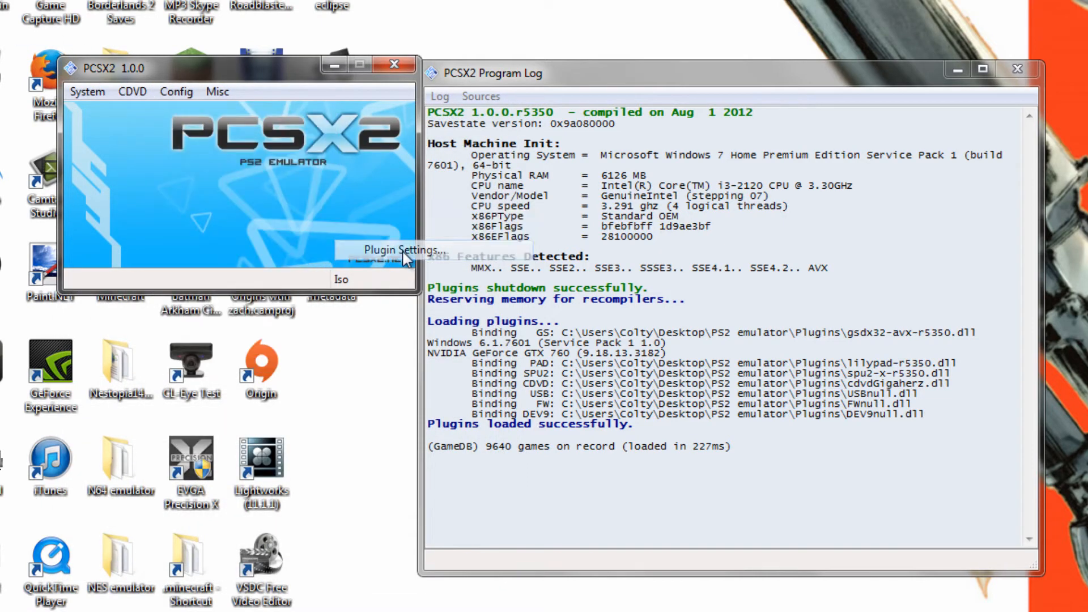
Review the LilyPad pad bindings, close them with OK, and reopen the Config menu
left_click(404, 250)
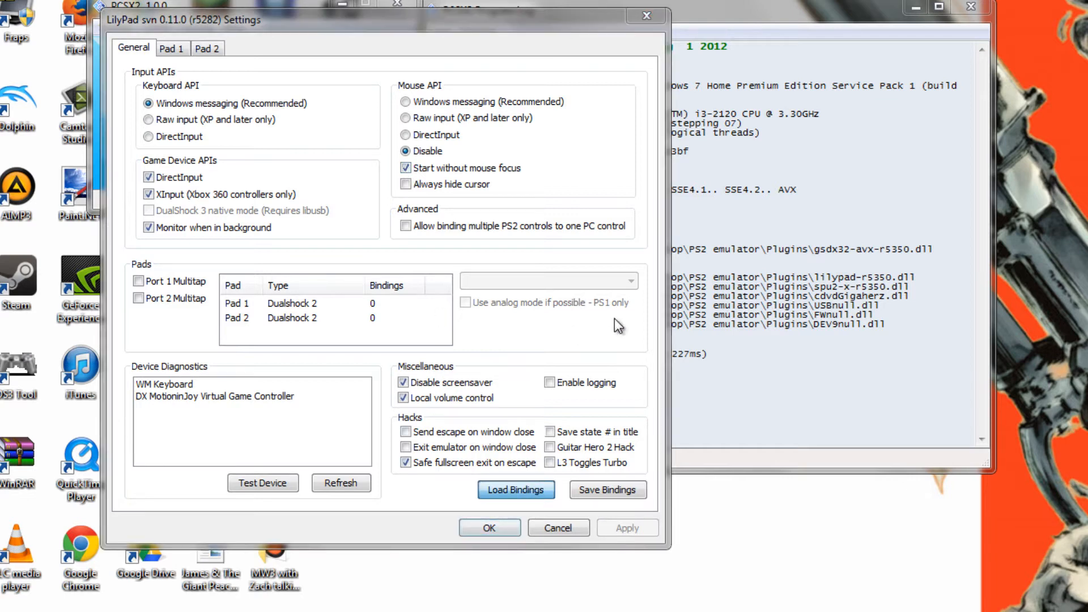
left_click(516, 489)
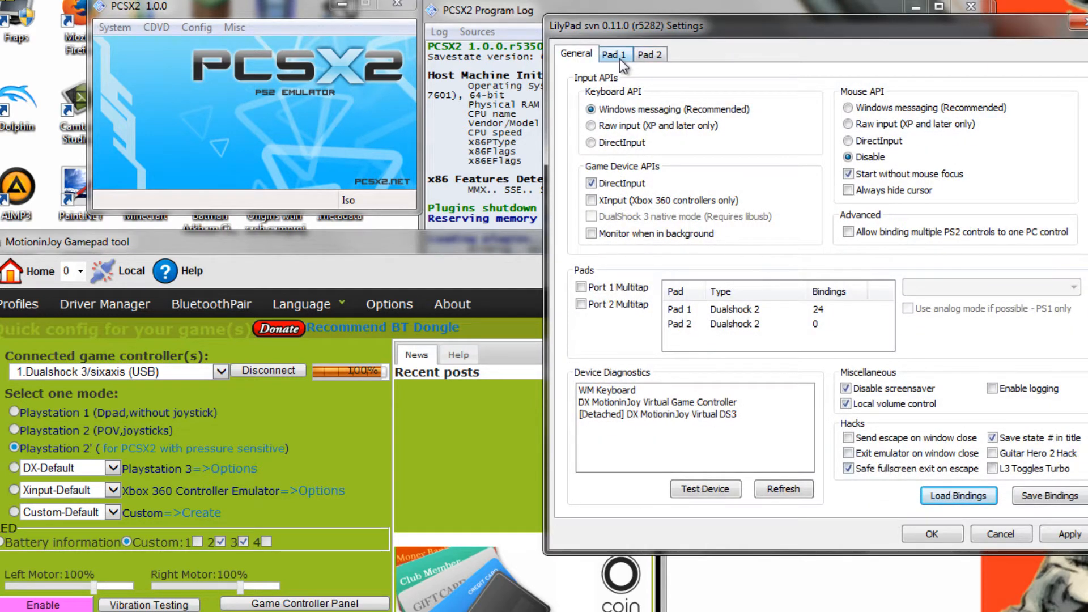
left_click(614, 54)
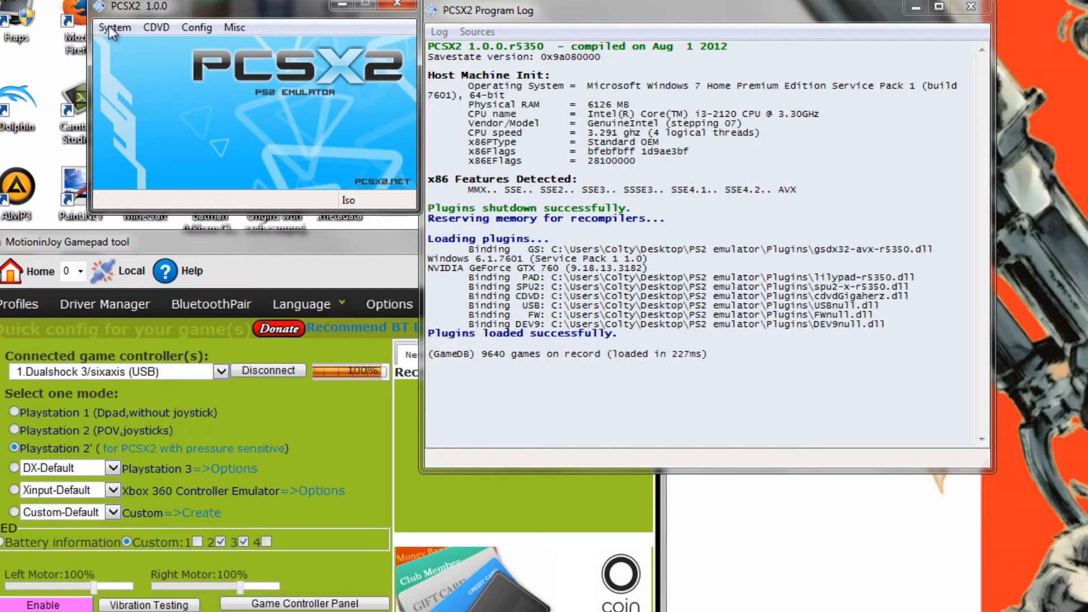
left_click(196, 27)
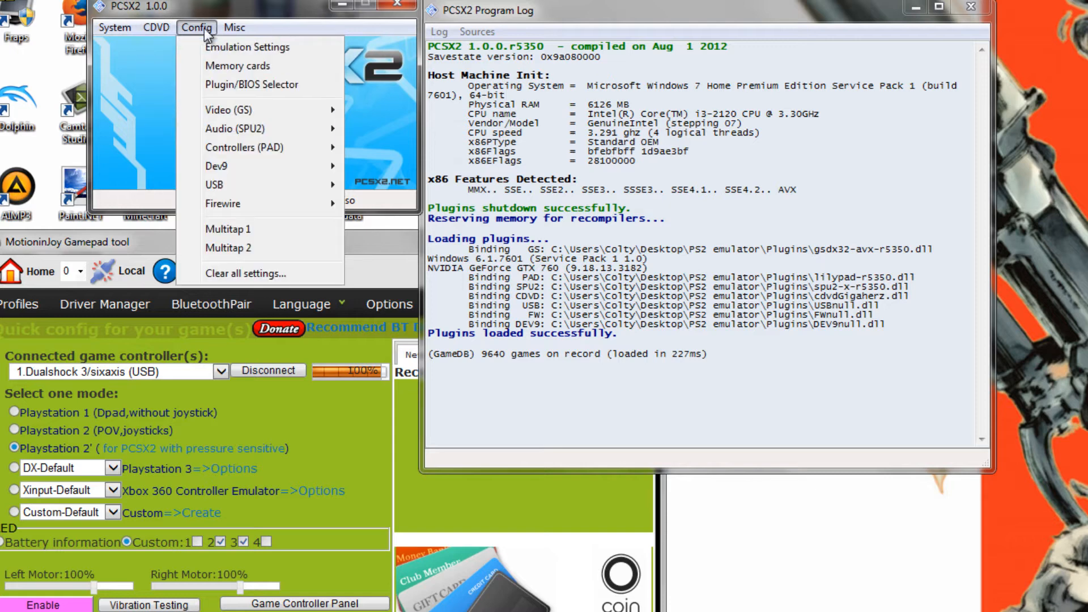
Select the Crash Bandicoot ISO from Desktop\PS2 emulator and boot it with Boot CDVD (fast)
left_click(156, 27)
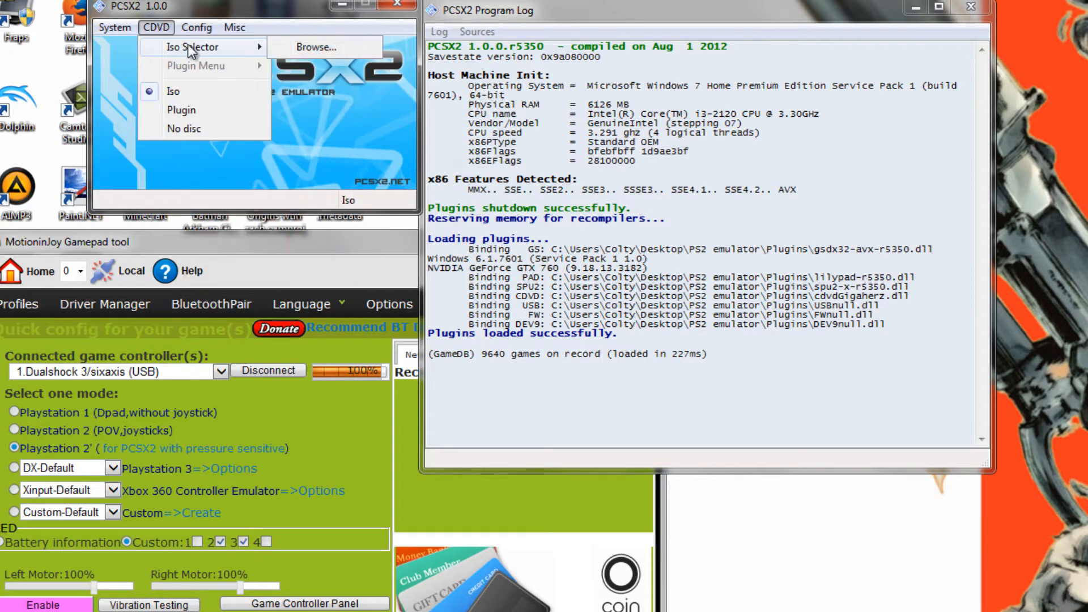
left_click(317, 48)
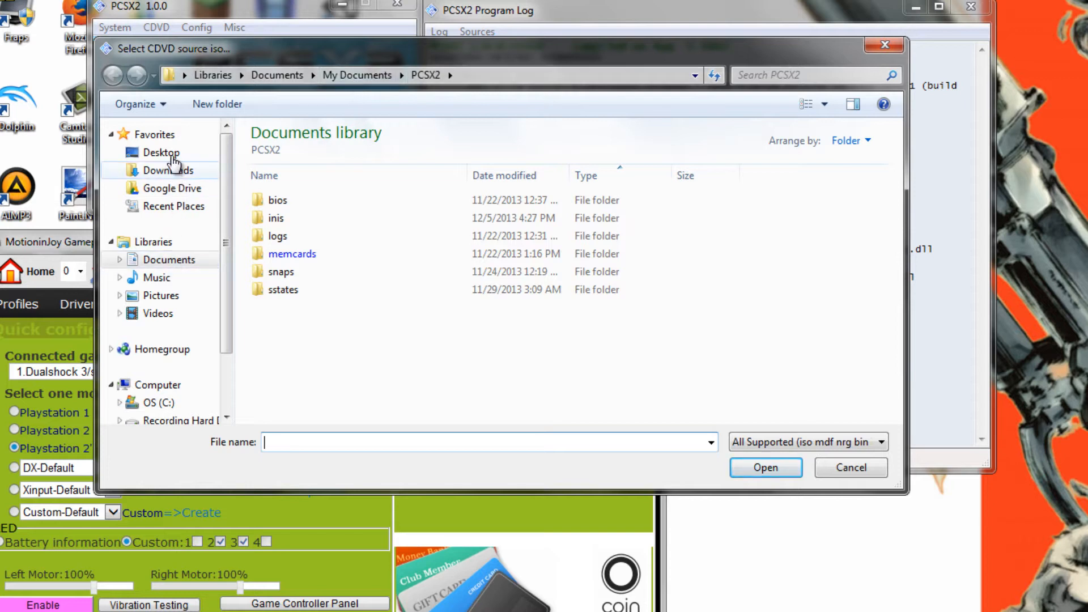
left_click(161, 152)
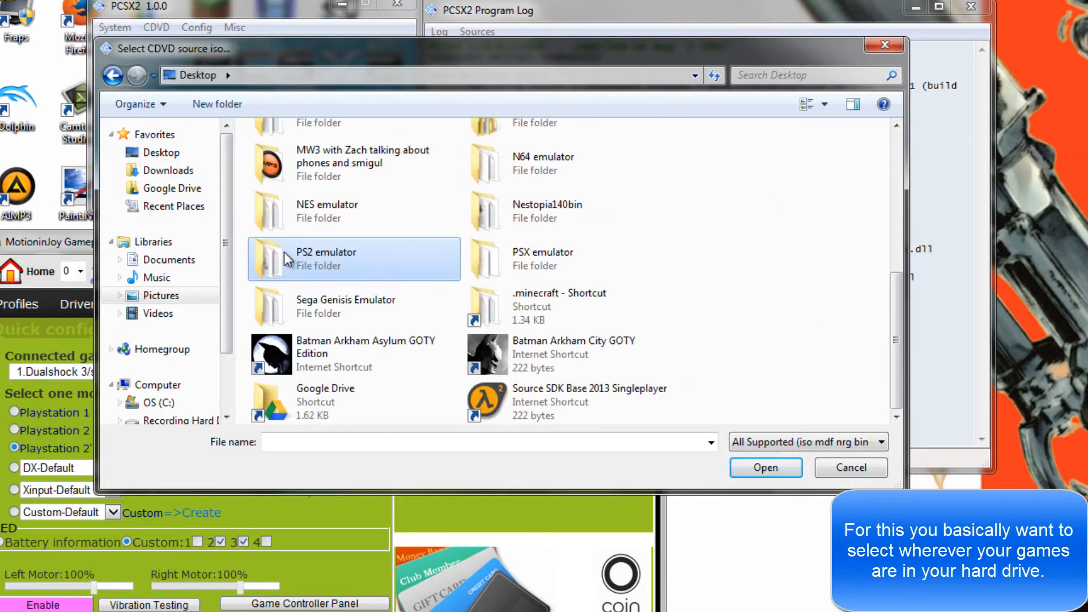
double_click(327, 258)
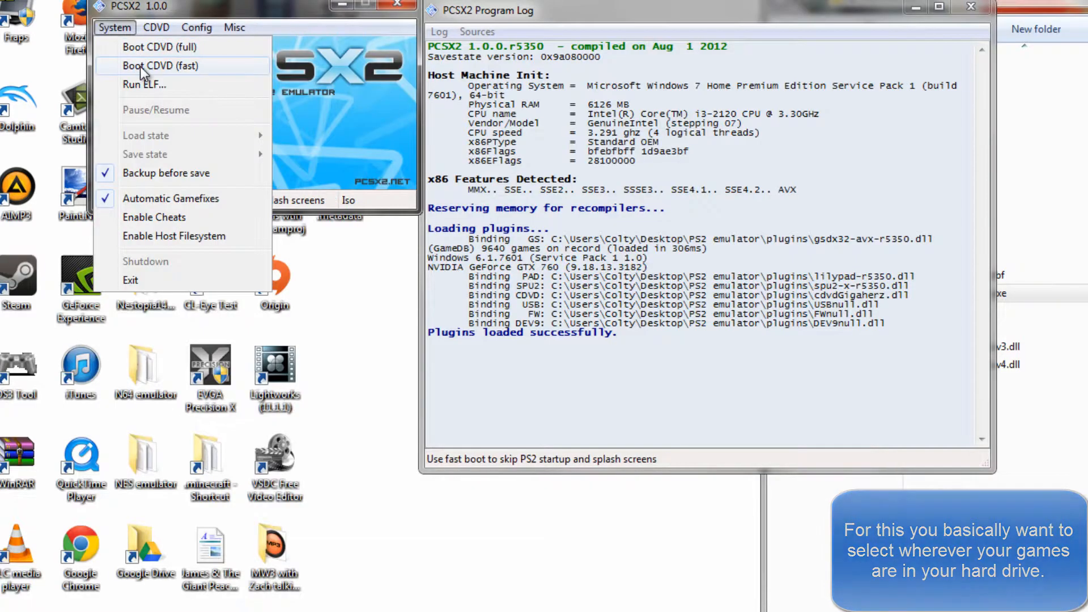
left_click(160, 66)
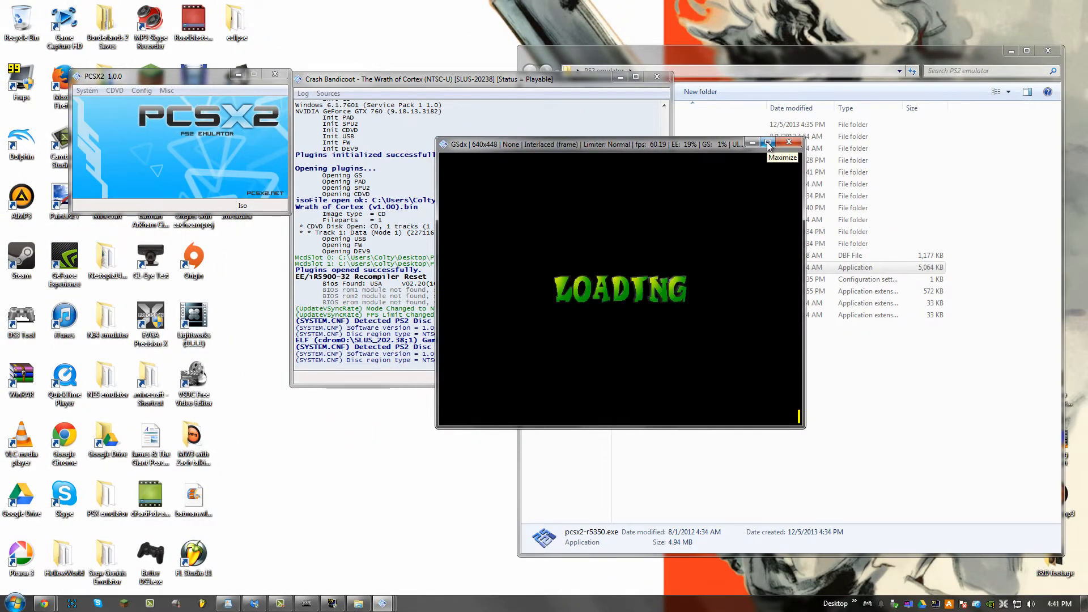
left_click(767, 144)
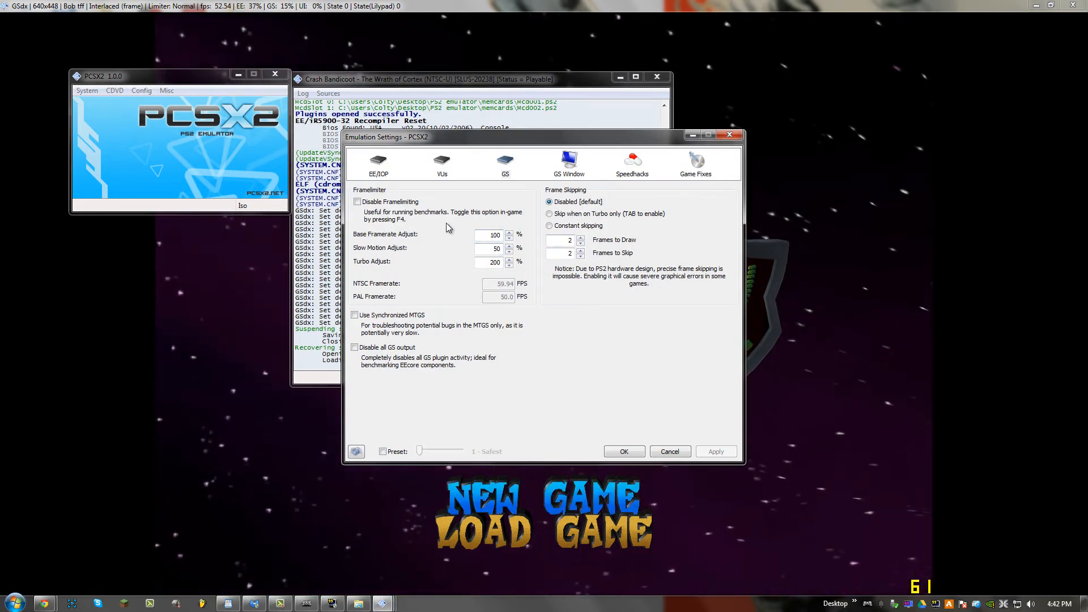
Set the GS Window aspect ratio to Widescreen (16:9) and confirm
left_click(568, 165)
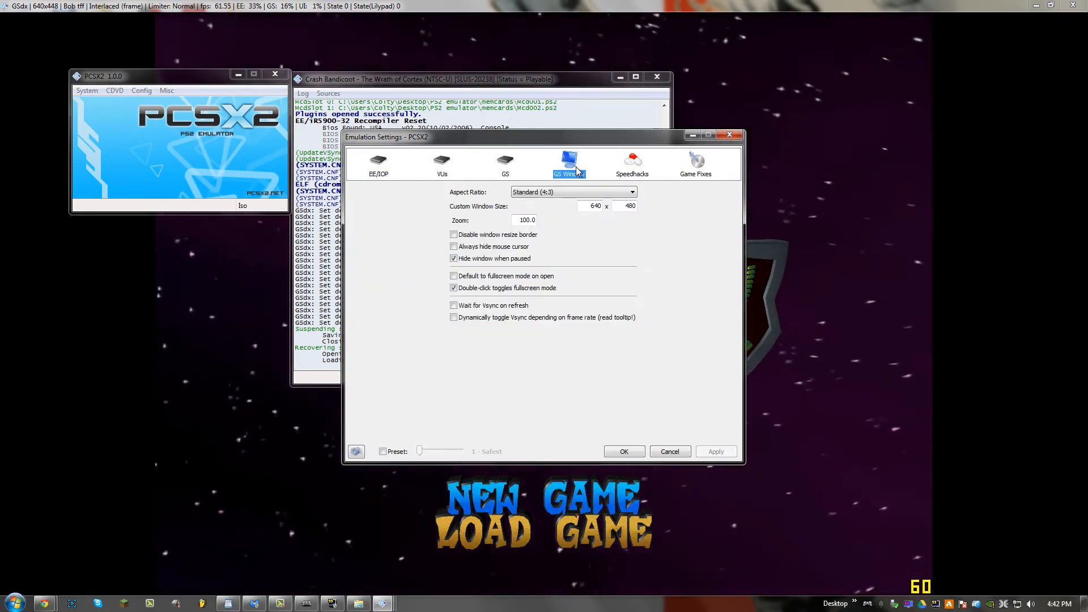
left_click(572, 192)
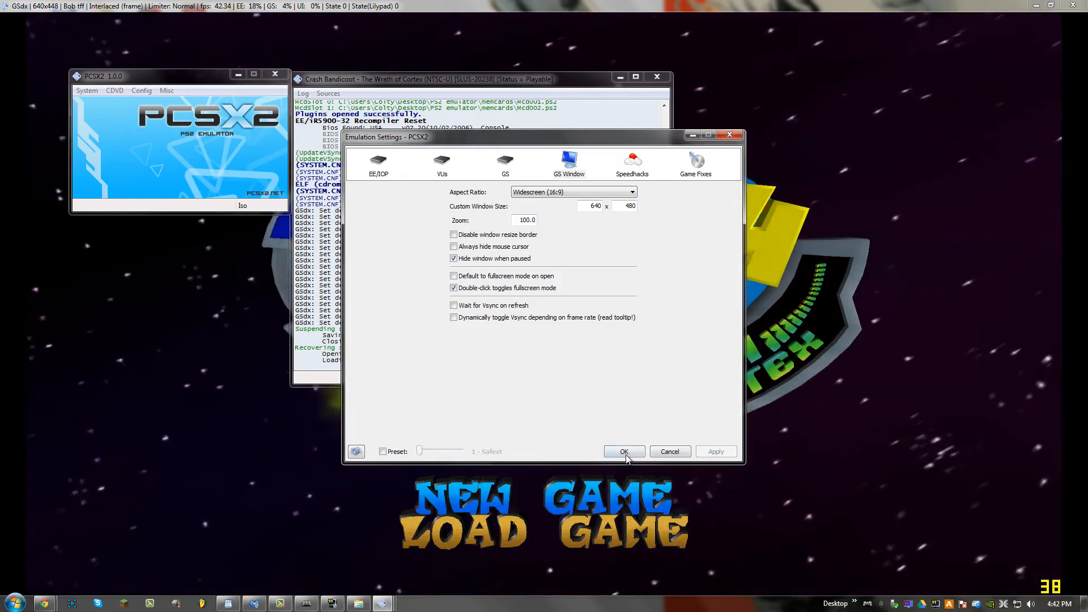
left_click(623, 451)
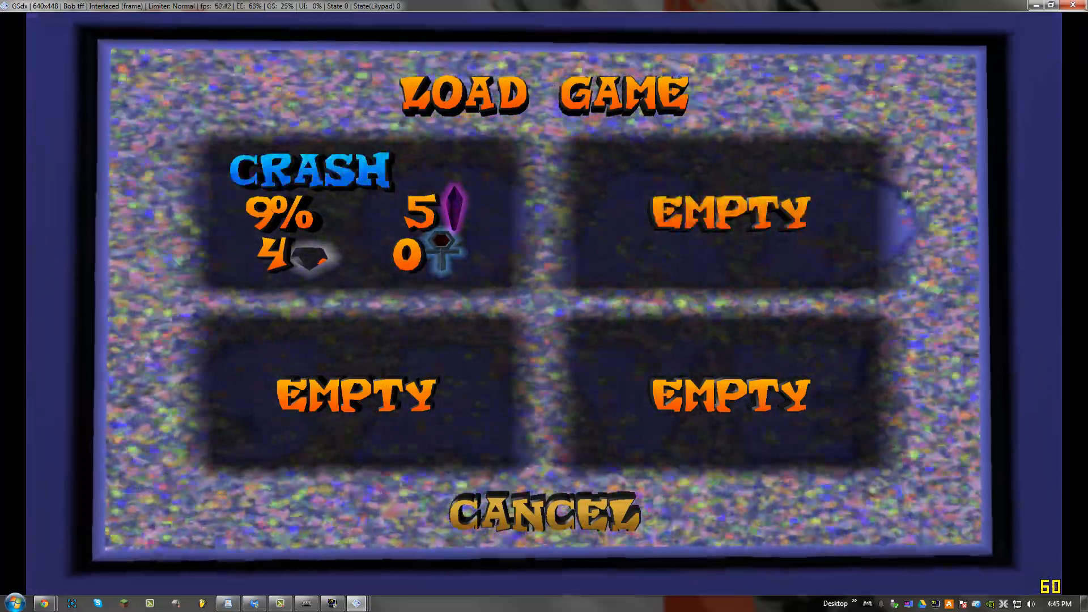
left_click(308, 209)
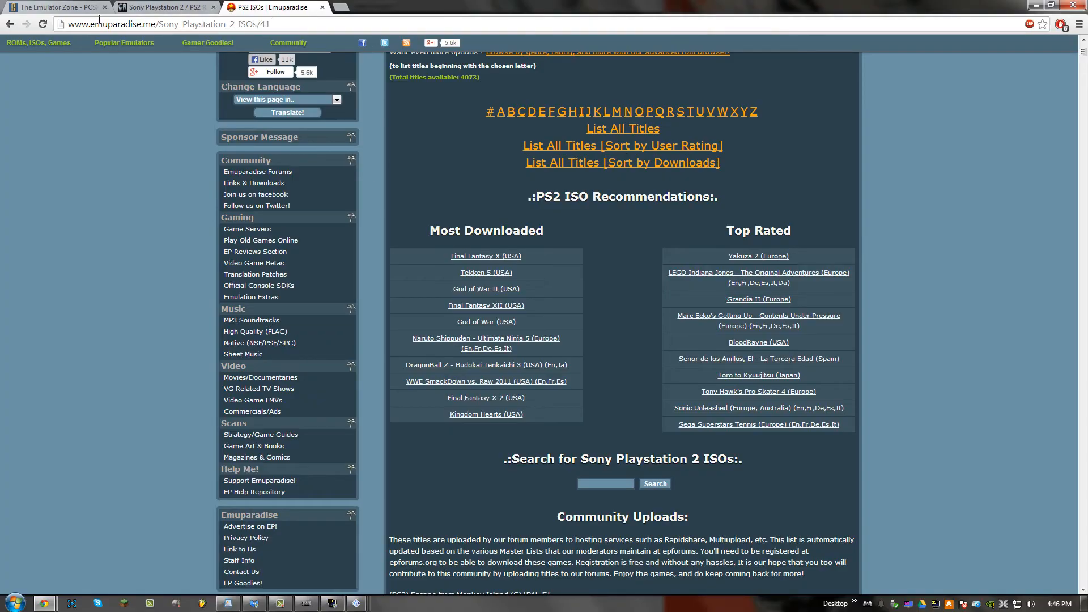
Move from the CoolROM tab to Emuparadise and bring up its PS2 ISOs listing
double_click(121, 24)
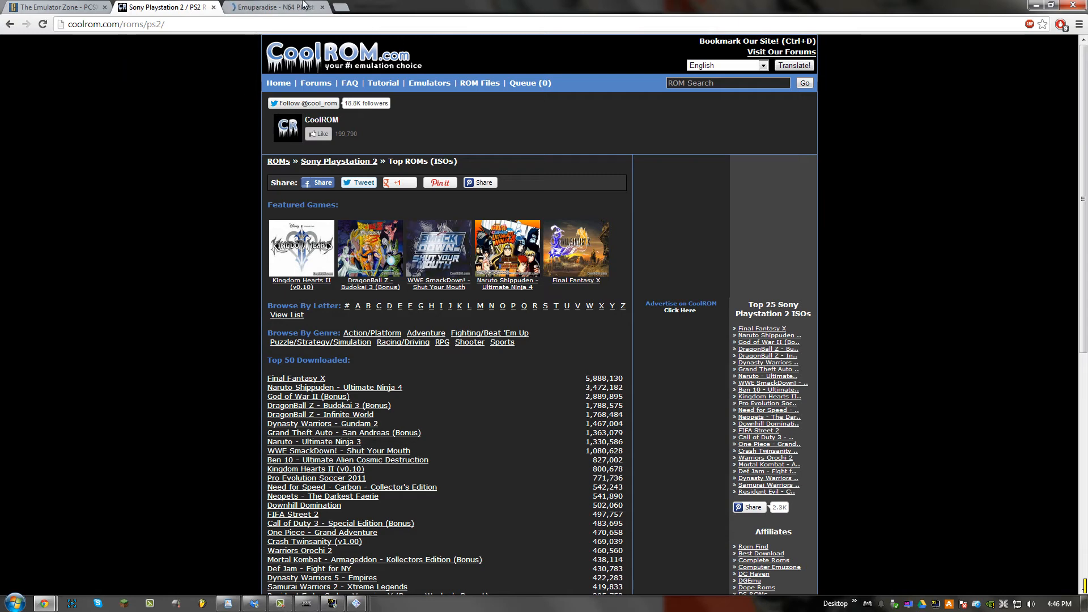
left_click(275, 7)
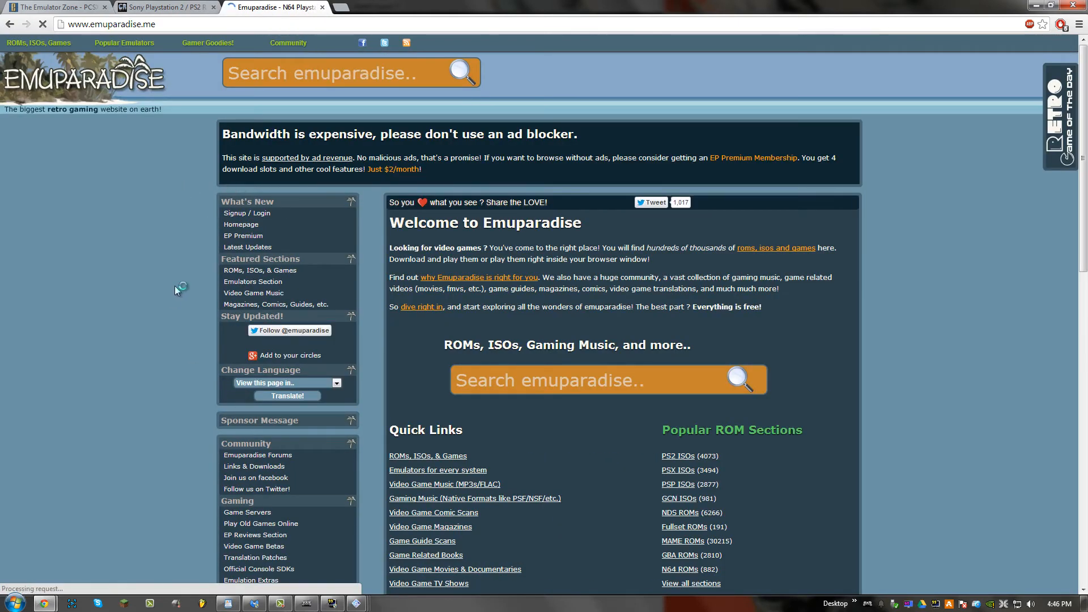
scroll("down", 3)
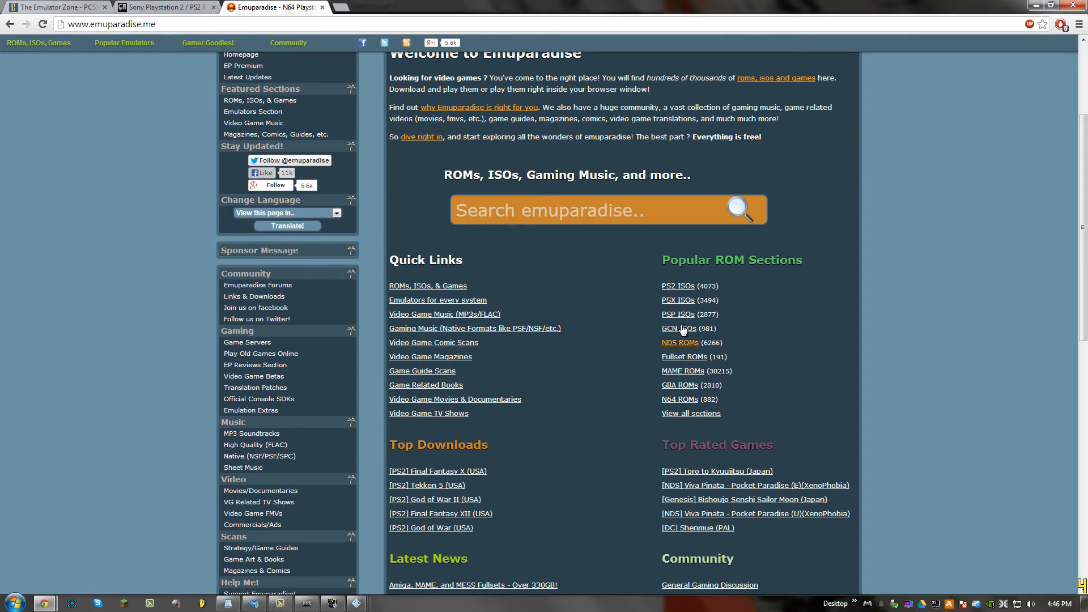
left_click(678, 285)
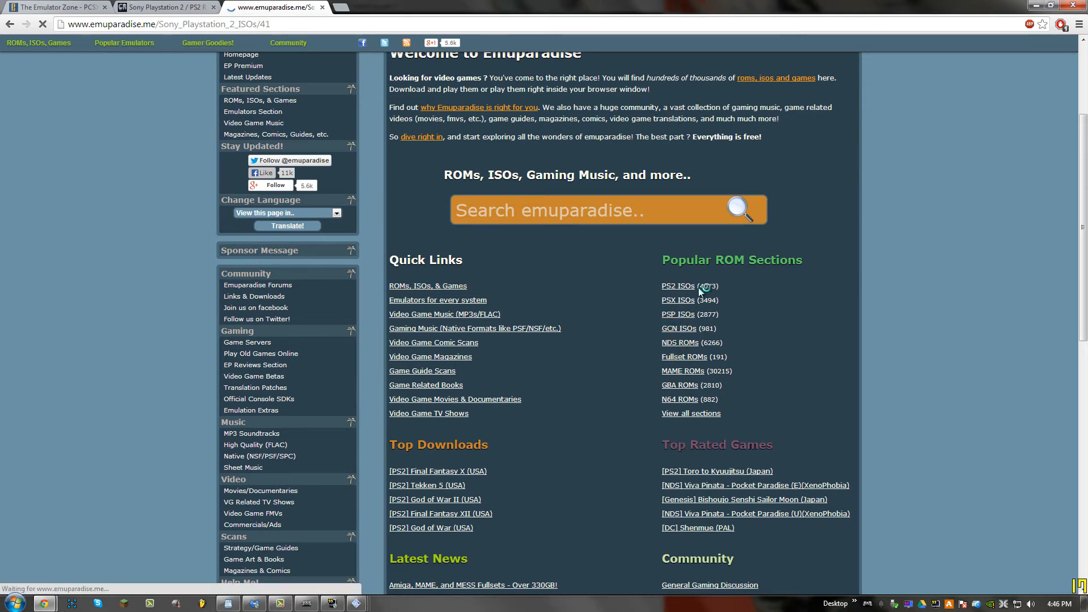
left_click(677, 286)
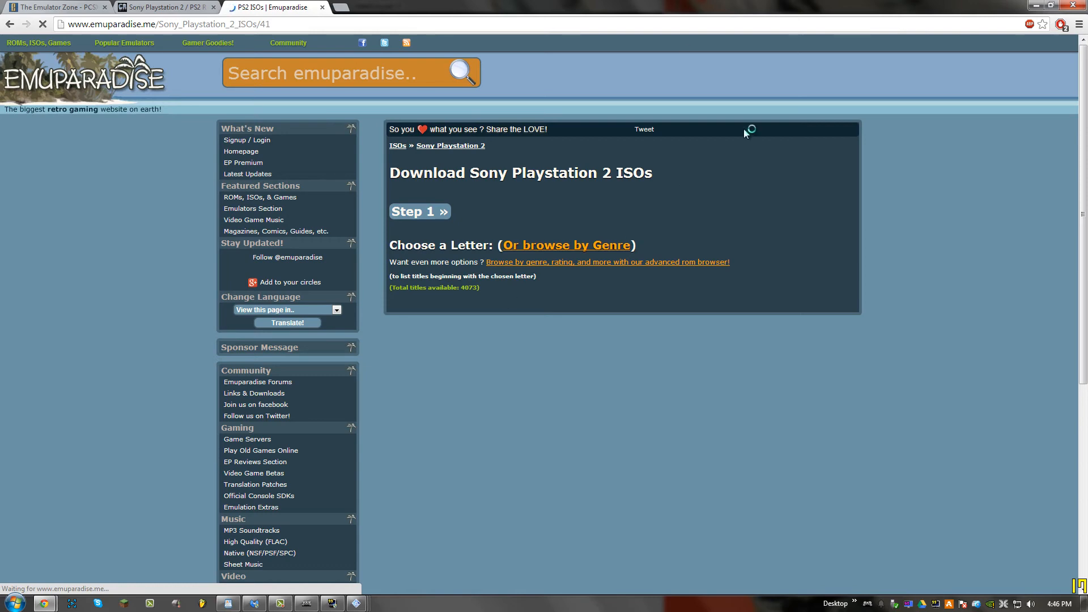
mouse_move(435, 271)
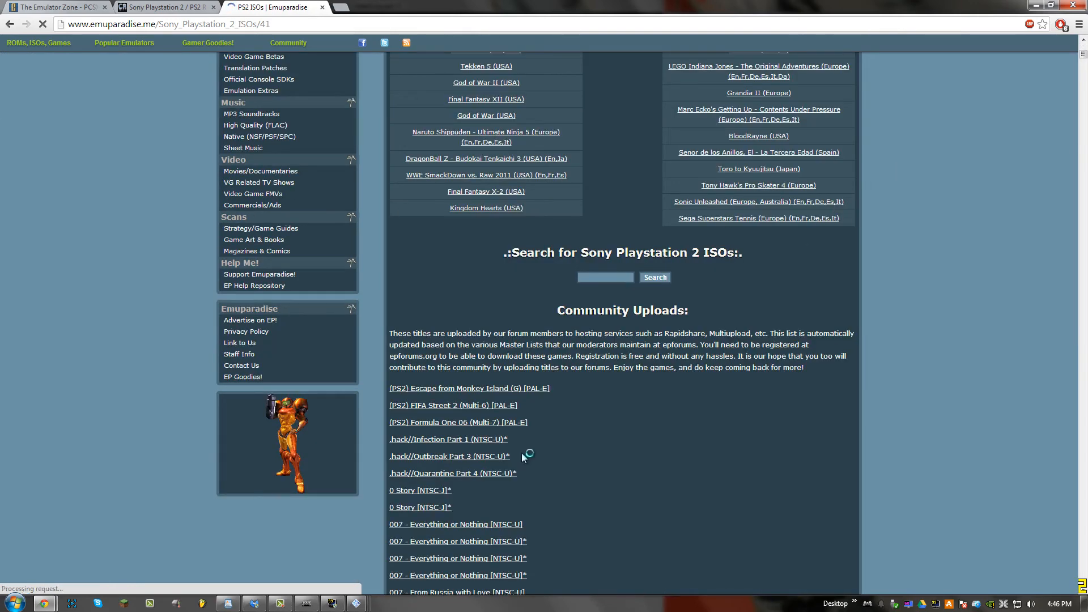
scroll("down", 3)
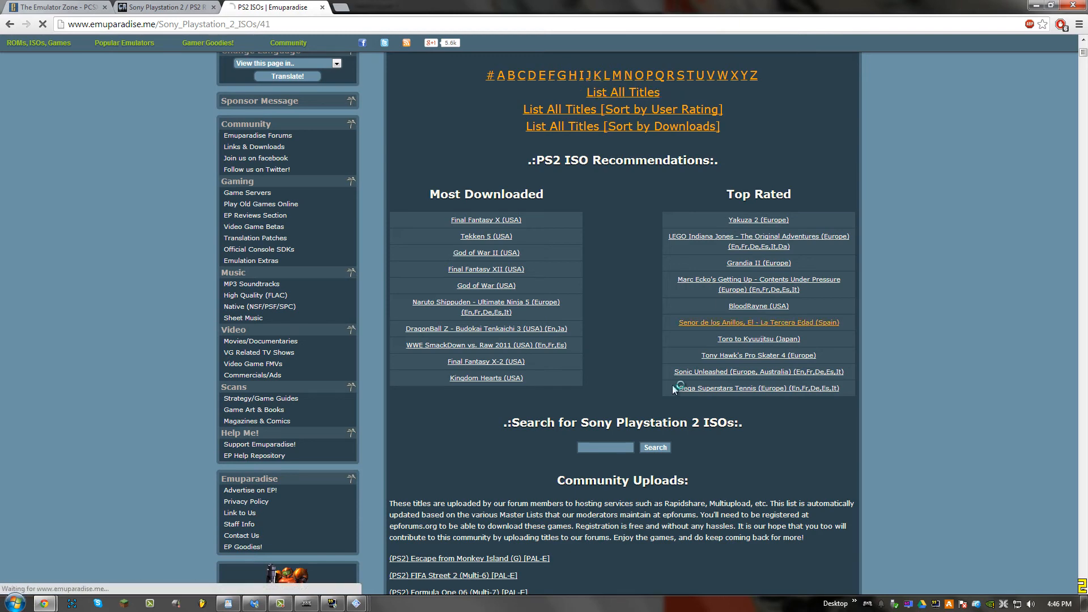
Browse Emuparadise's PS2 games under letter J, then letter C with the Crash Bandicoot titles
left_click(588, 75)
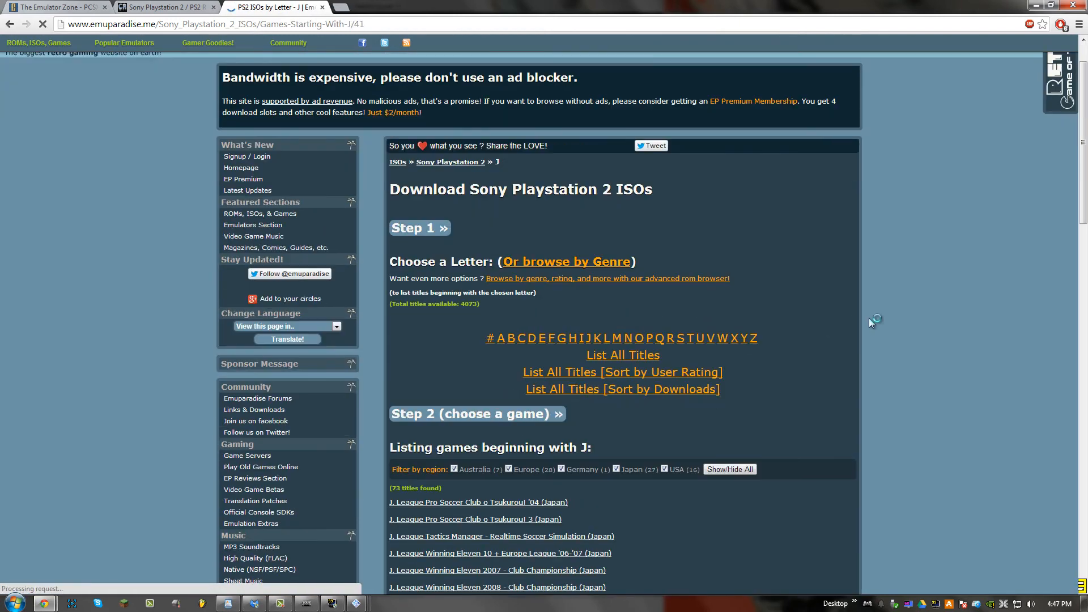
scroll("down", 3)
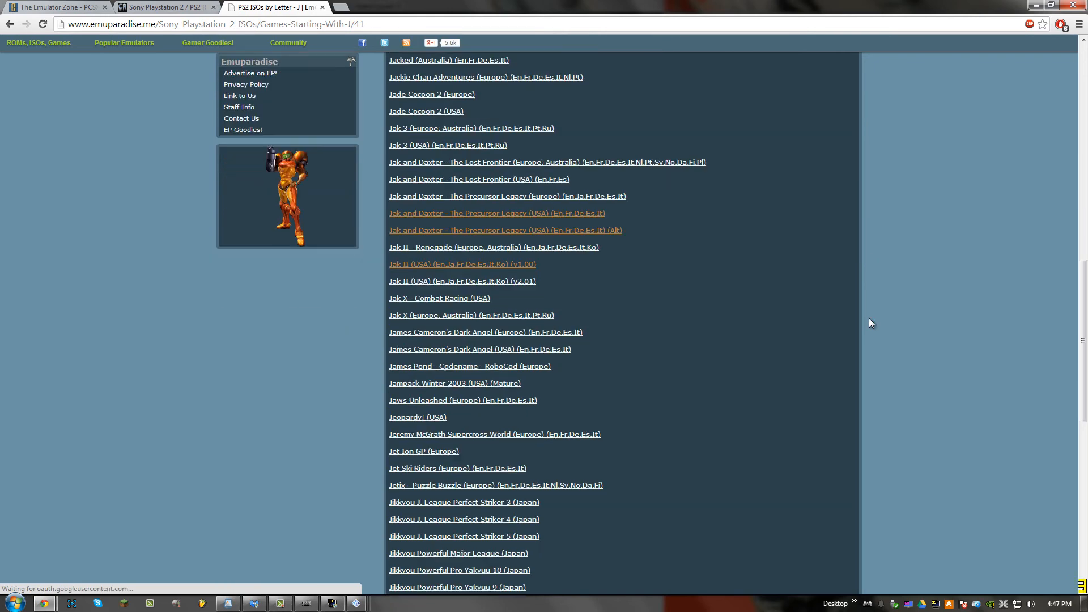
mouse_move(438, 298)
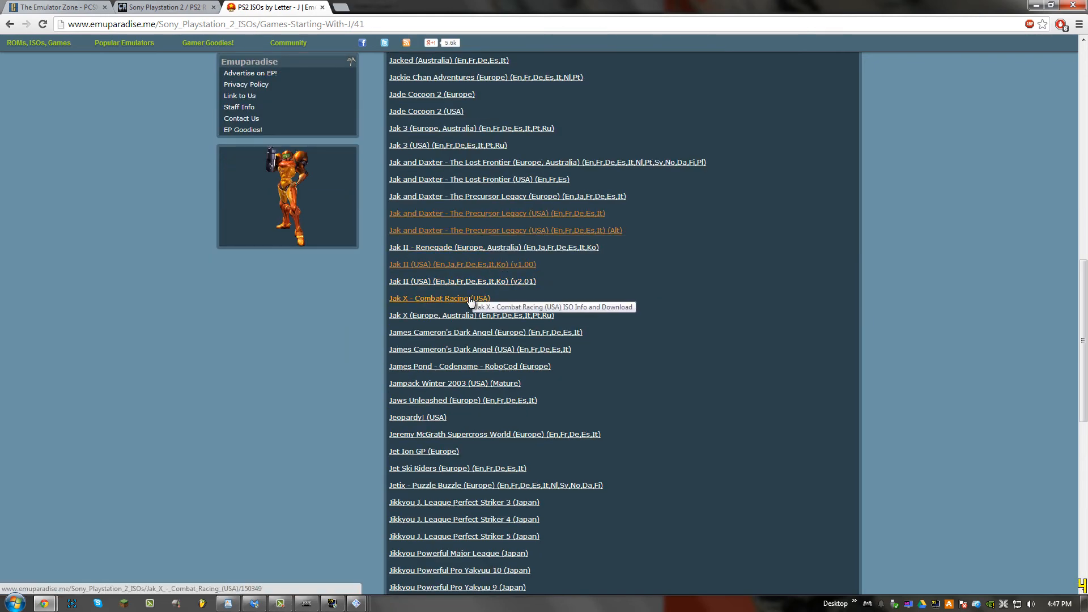
mouse_move(435, 147)
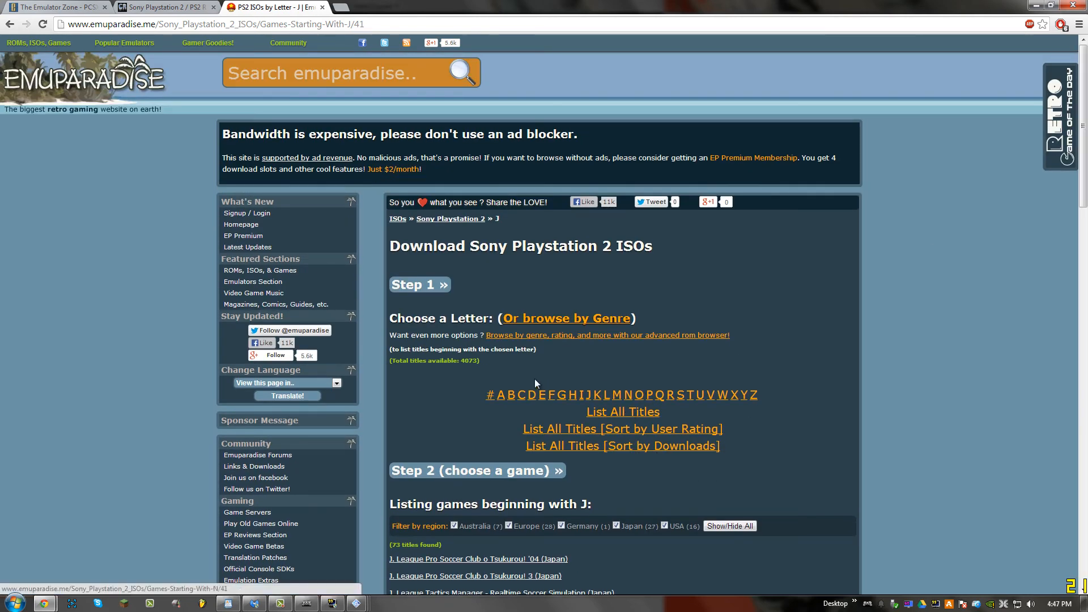
left_click(520, 395)
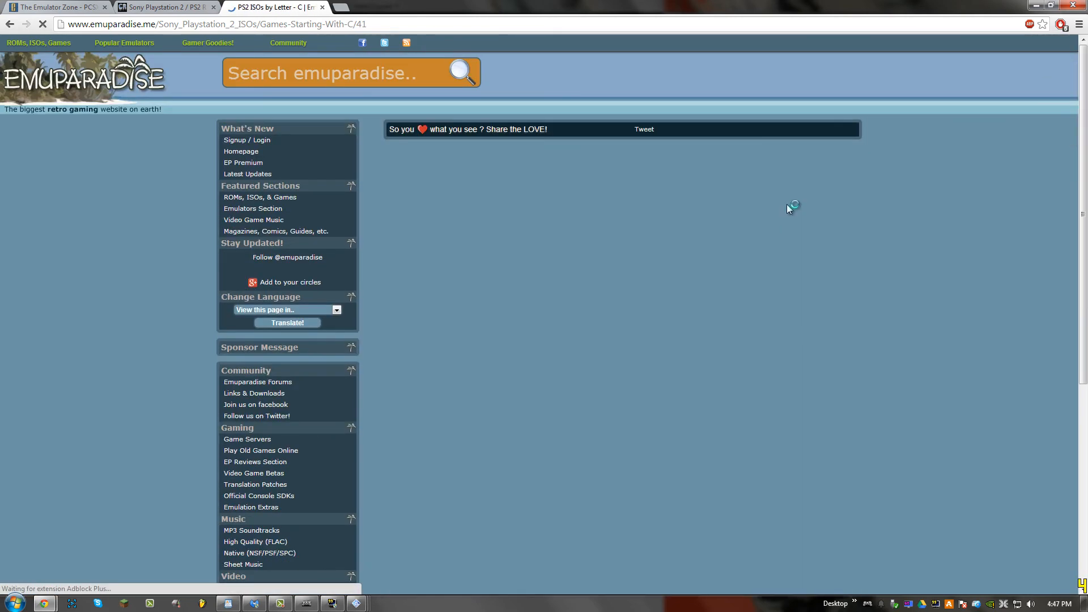
scroll("down", 3)
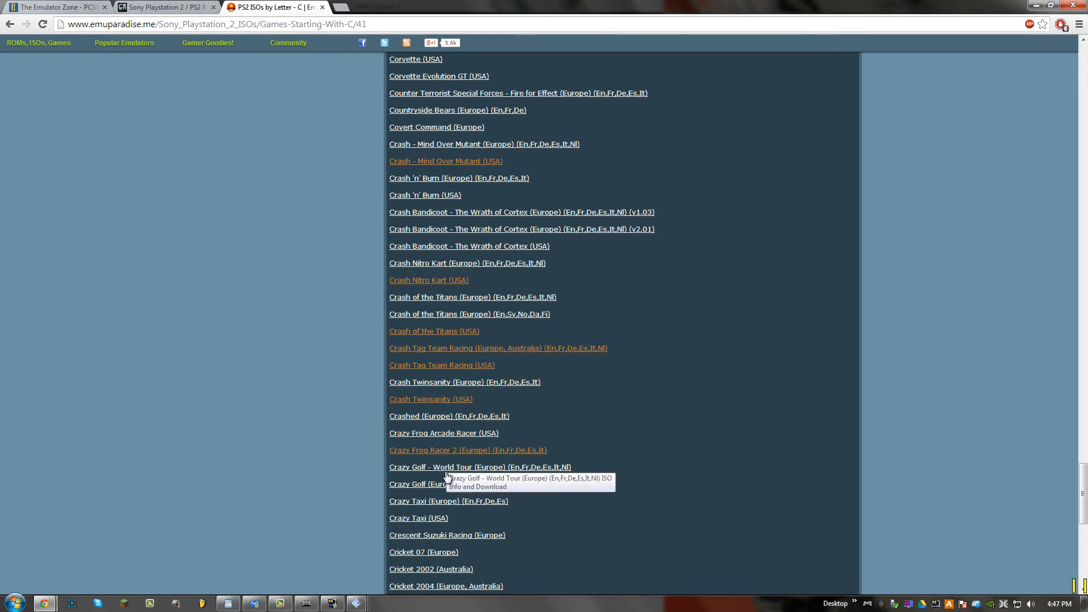
left_click(288, 42)
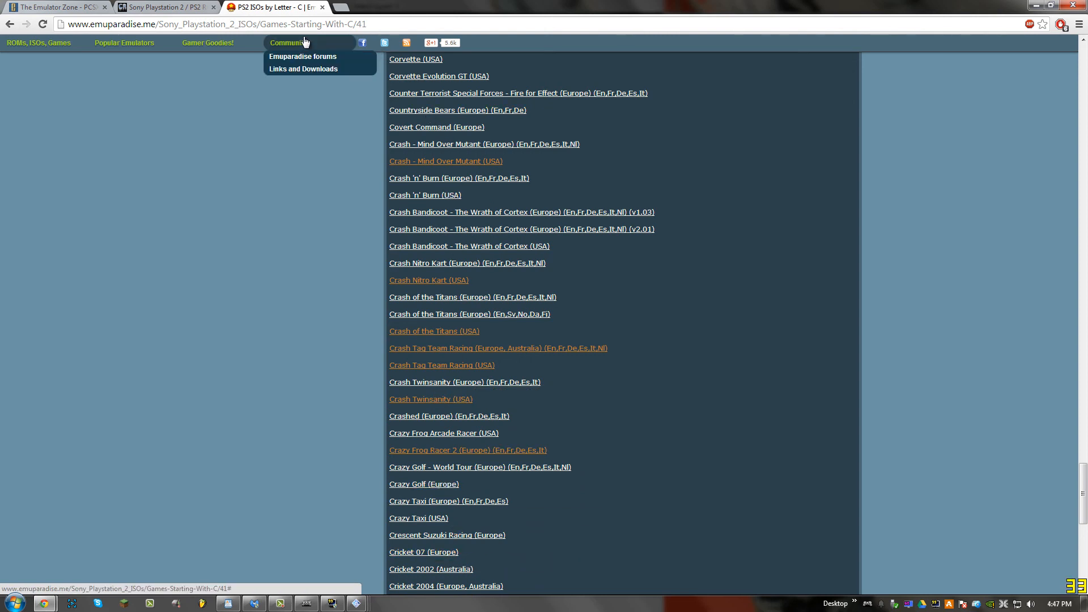